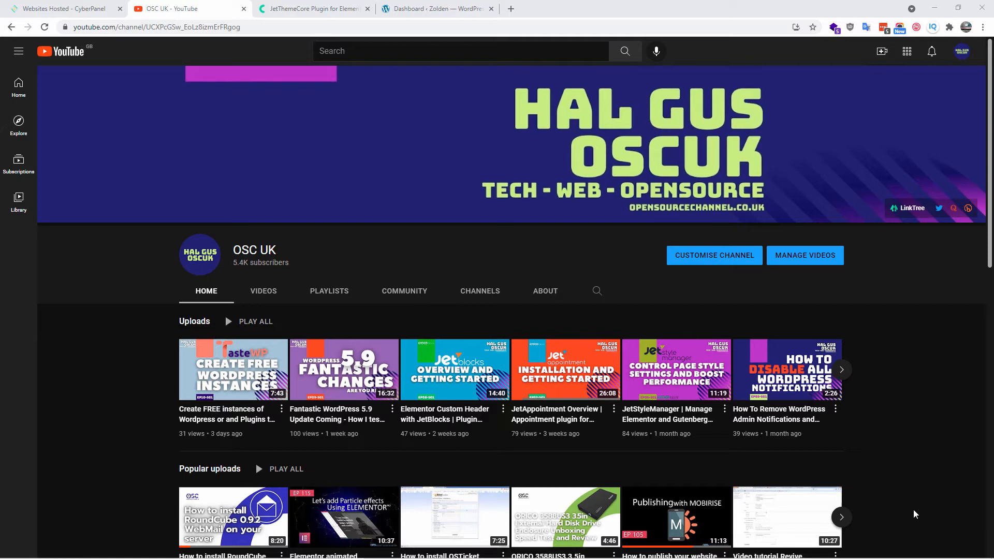
mouse_move(404, 42)
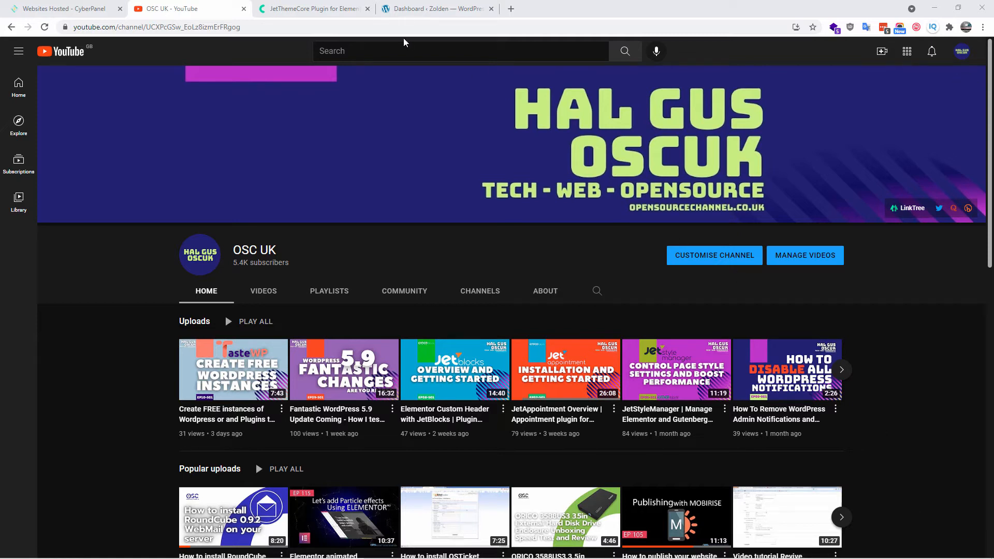
Switch to the 'JetThemeCore Plugin for Elementor' browser tab.
left_click(311, 8)
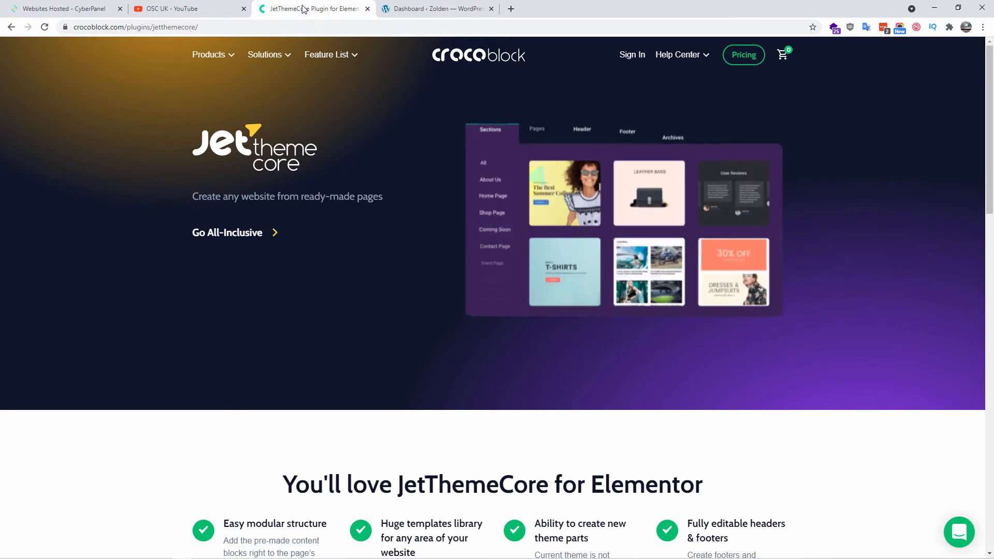
Move from the JetThemeCore page to the CyberPanel 'Websites Hosted' tab.
left_click(536, 130)
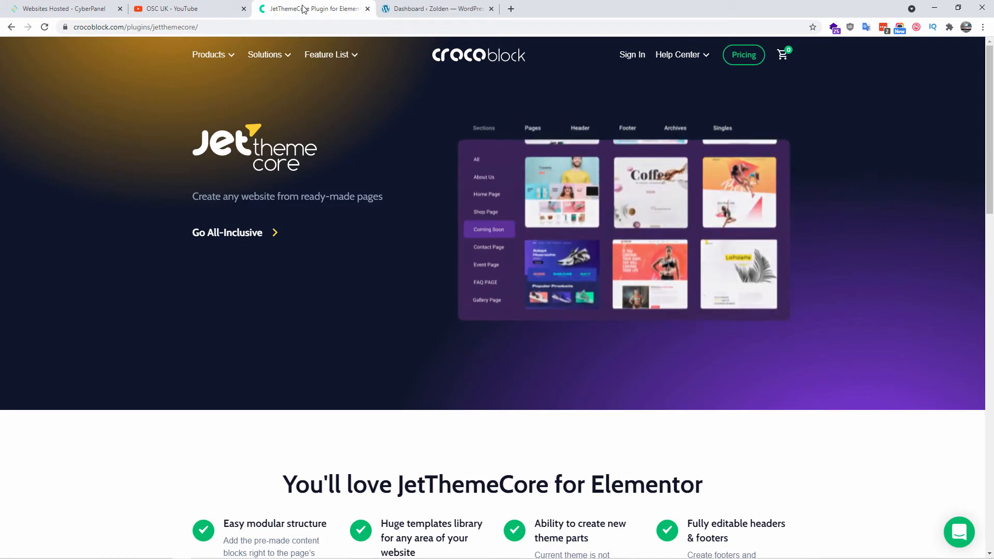
left_click(60, 8)
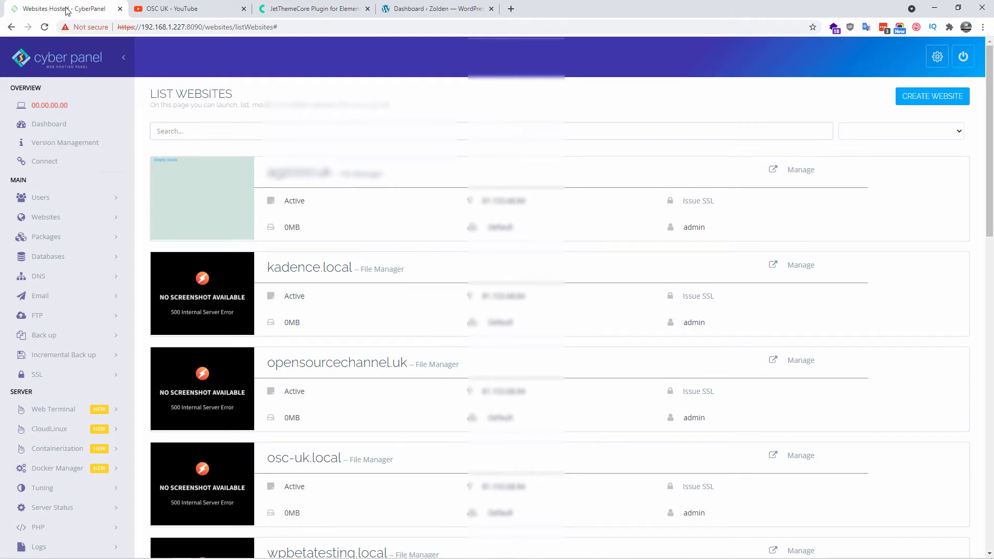
Scroll through CyberPanel's hosted sites list, then return to the JetThemeCore tab.
scroll("down", 3)
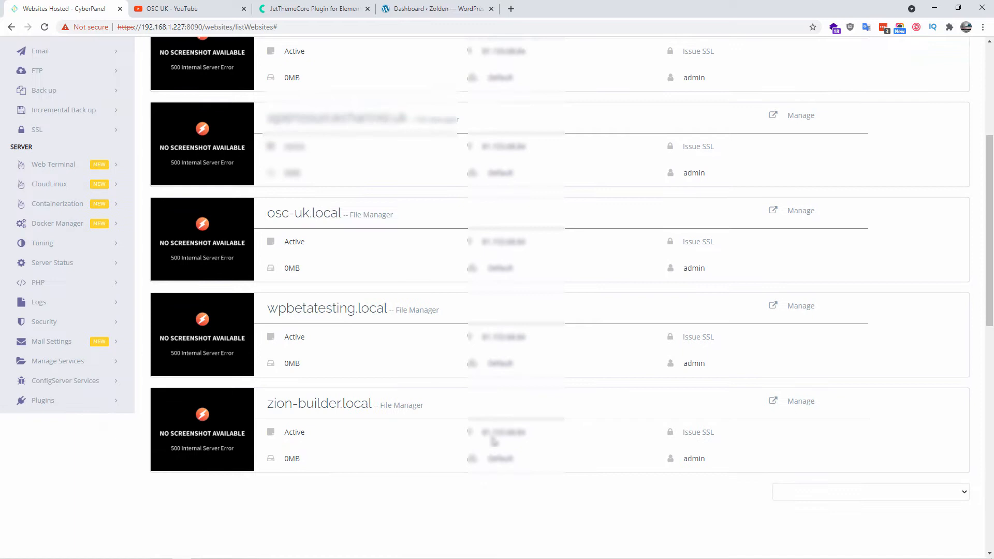
scroll("down", 3)
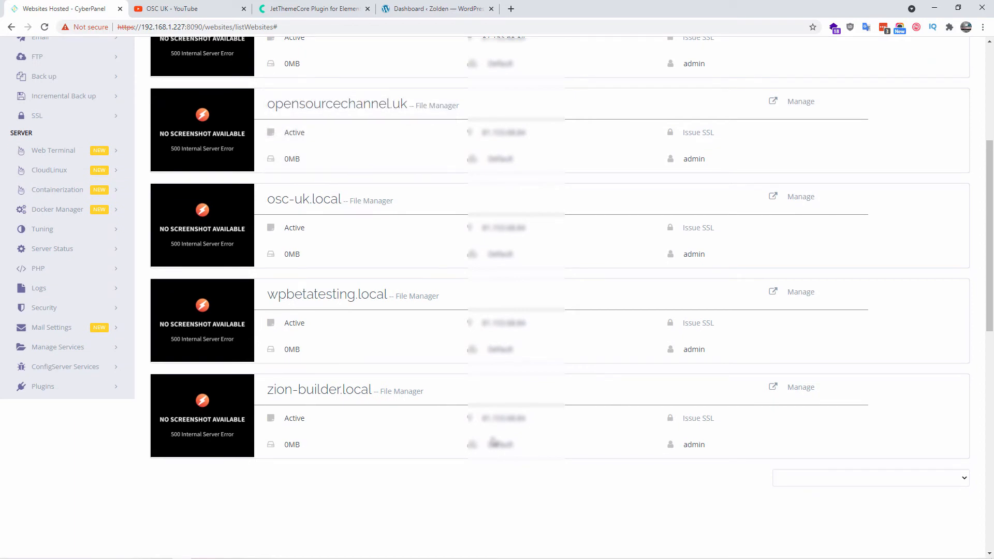
left_click(311, 8)
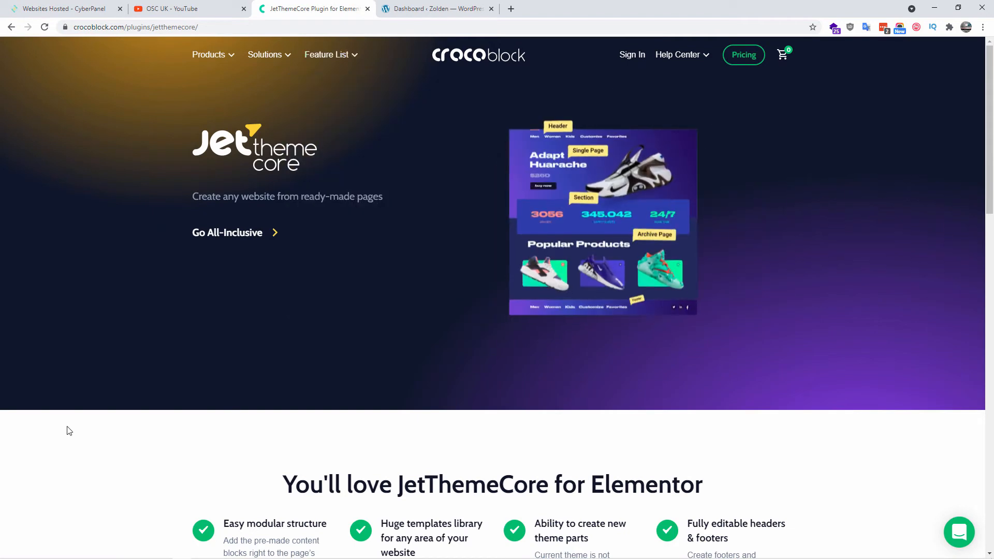
Advance the 'Design your entire website' carousel to the Create Single Post template slide.
scroll("down", 3)
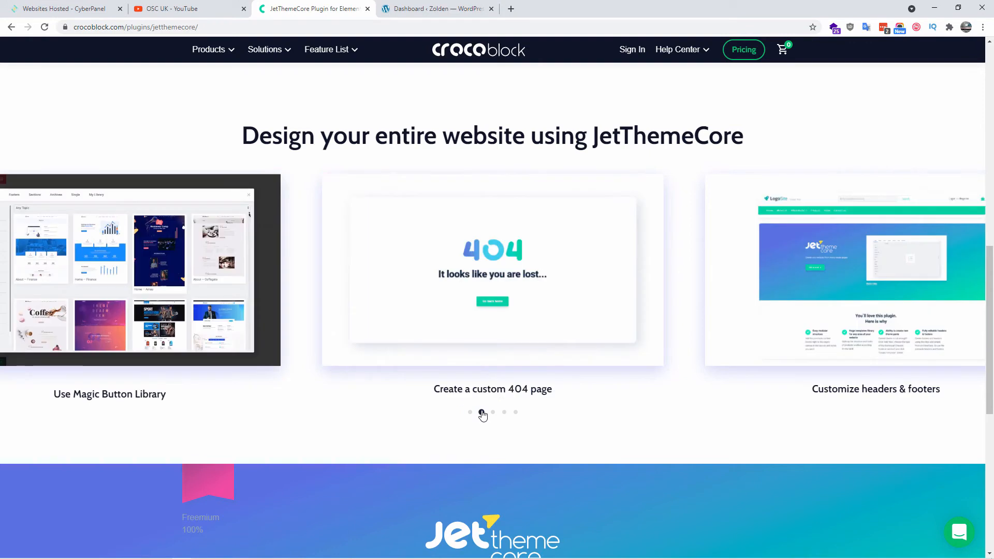
left_click(492, 413)
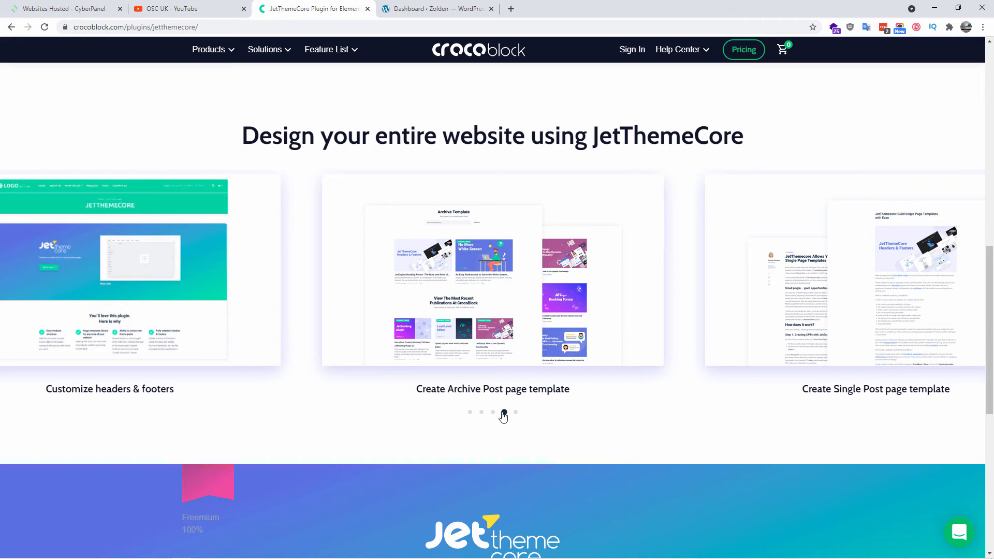
left_click(514, 412)
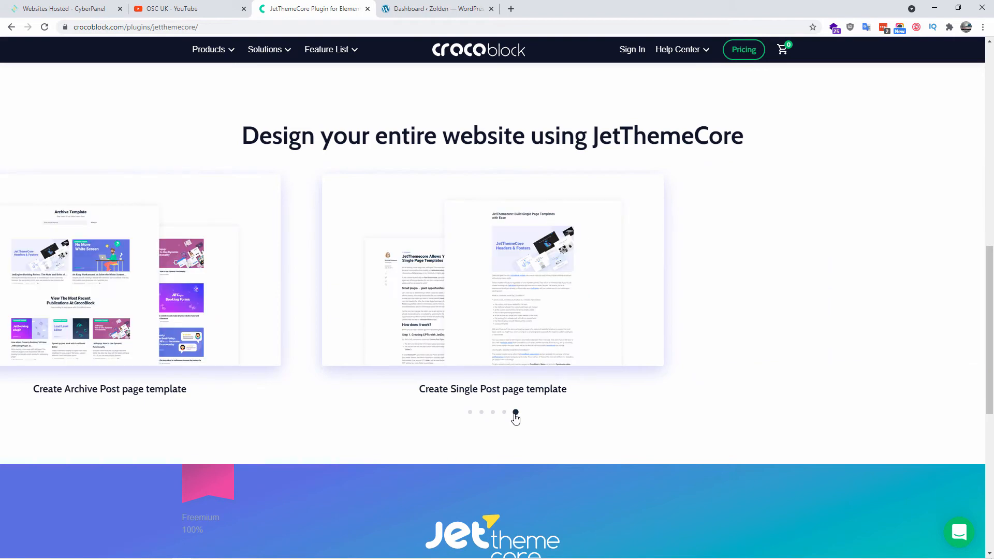
Bulk-activate Elementor, Crocoblock Wizard, JetEngine and JetThemeCore from Installed Plugins.
left_click(436, 9)
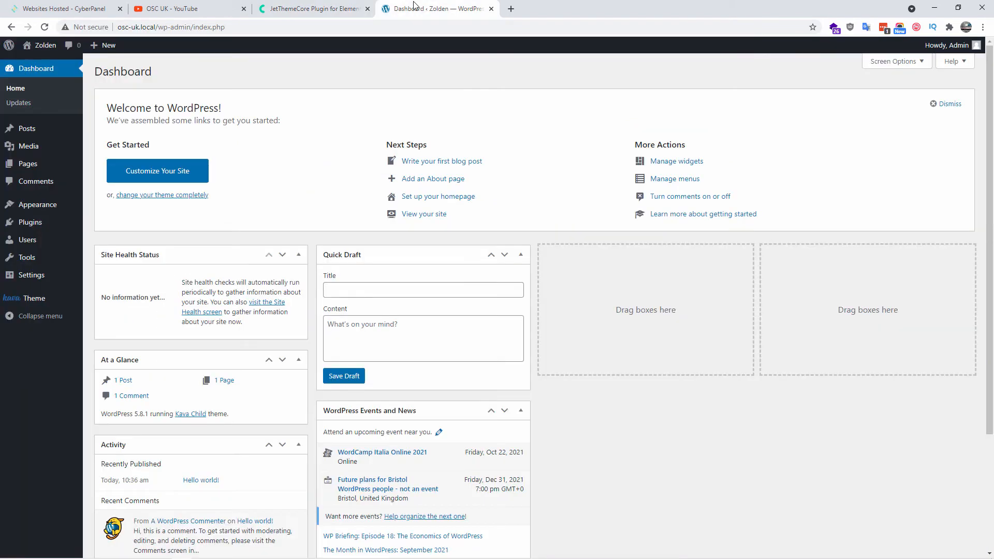
mouse_move(29, 222)
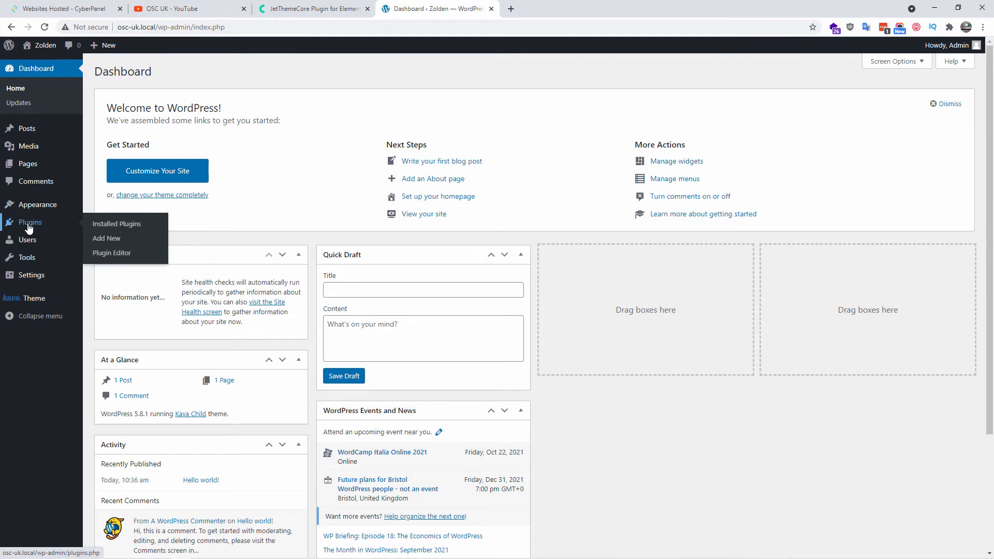
left_click(116, 224)
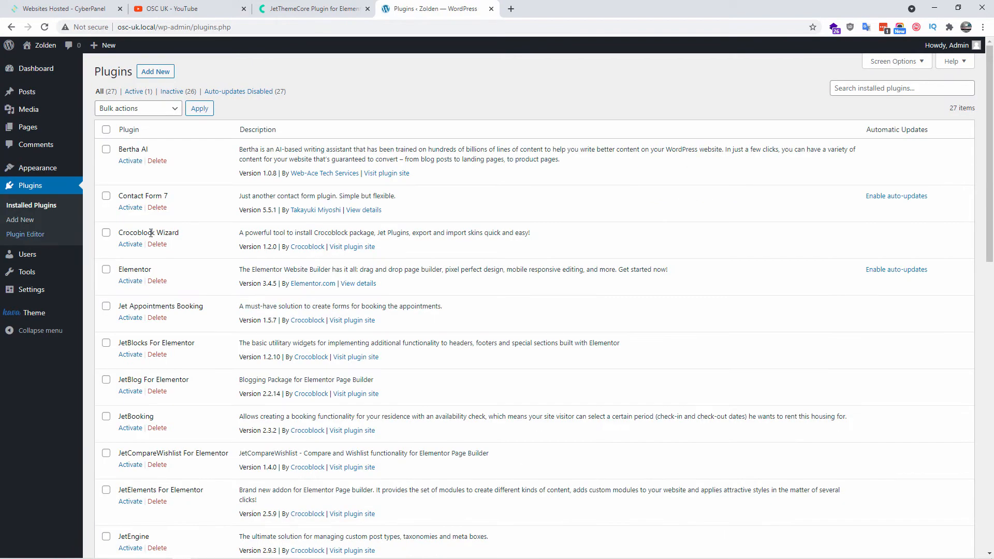
mouse_move(235, 382)
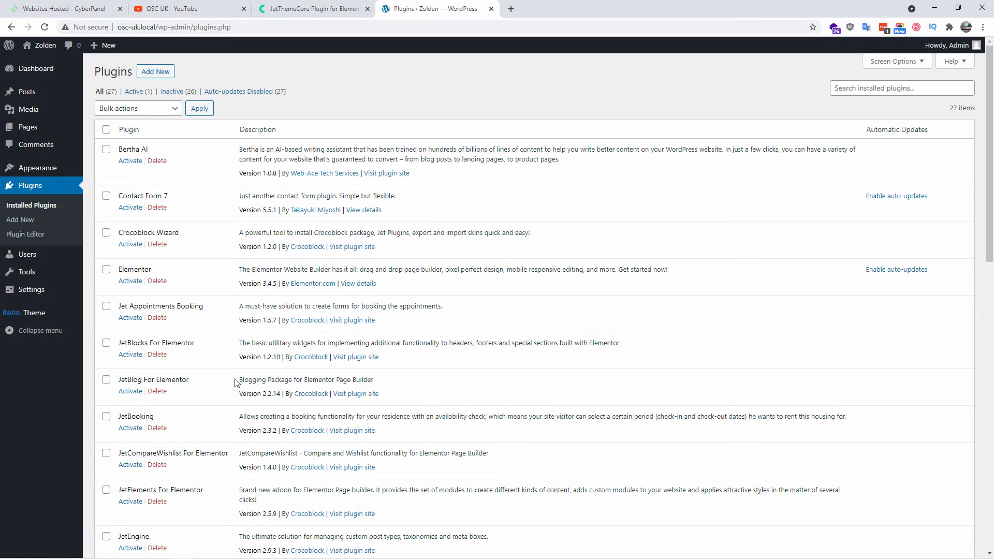
left_click(105, 269)
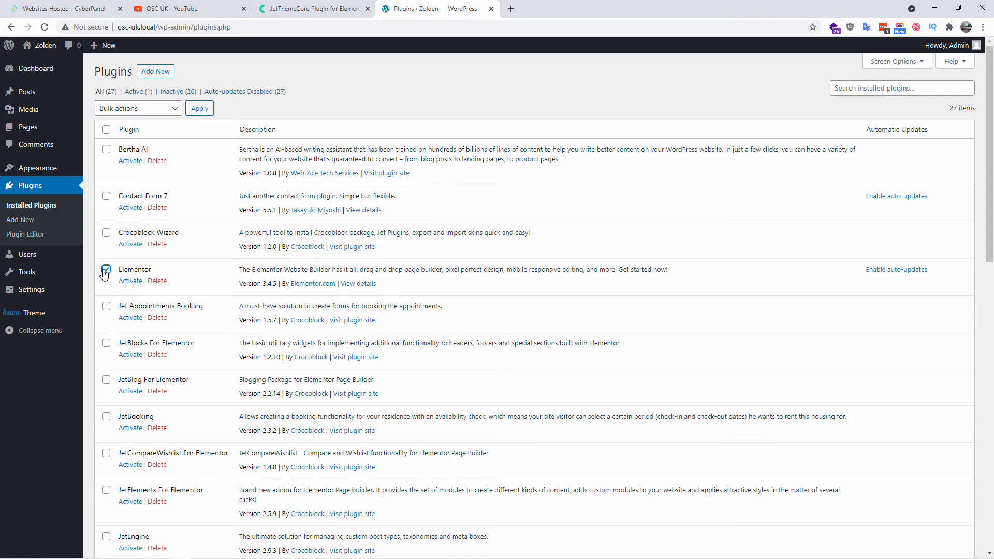
left_click(106, 232)
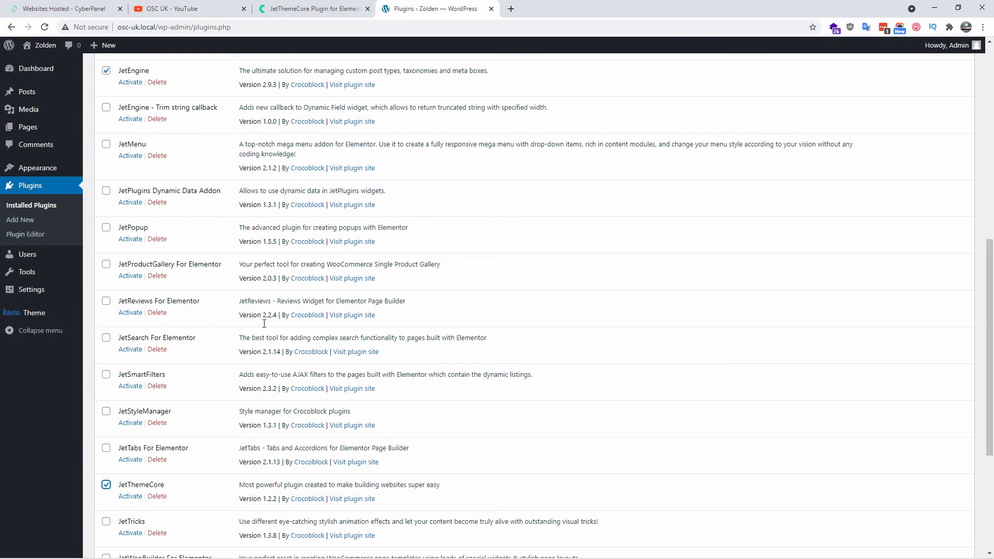
scroll("down", 3)
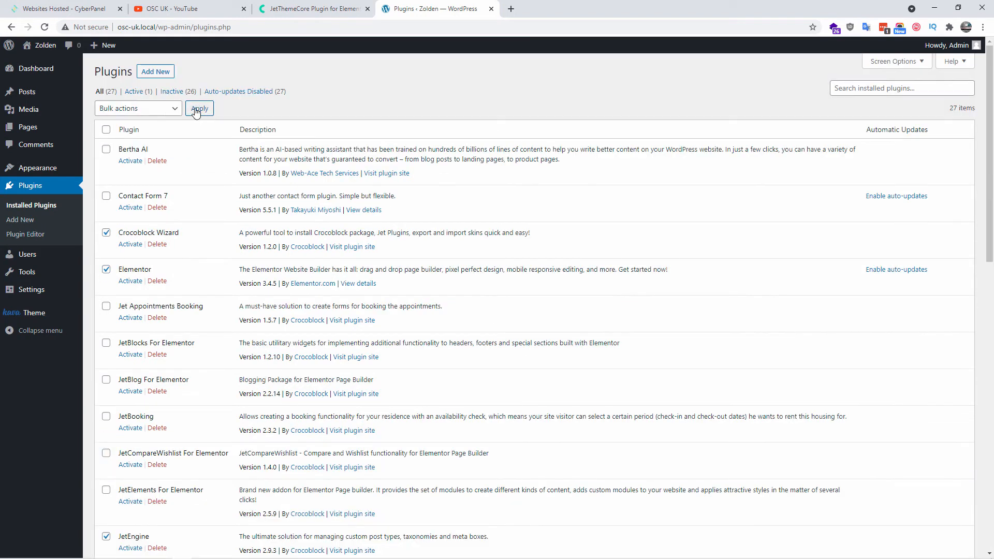
left_click(138, 108)
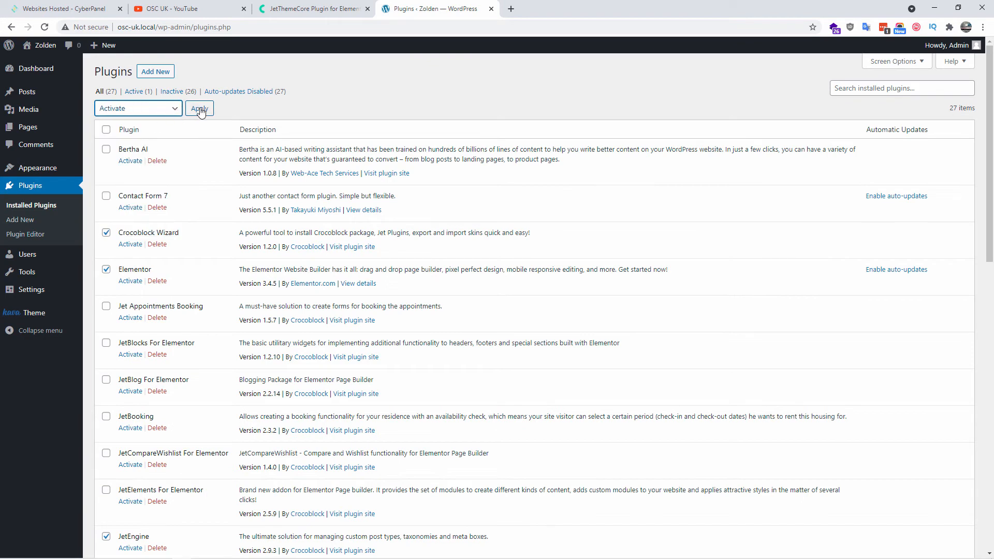
left_click(199, 108)
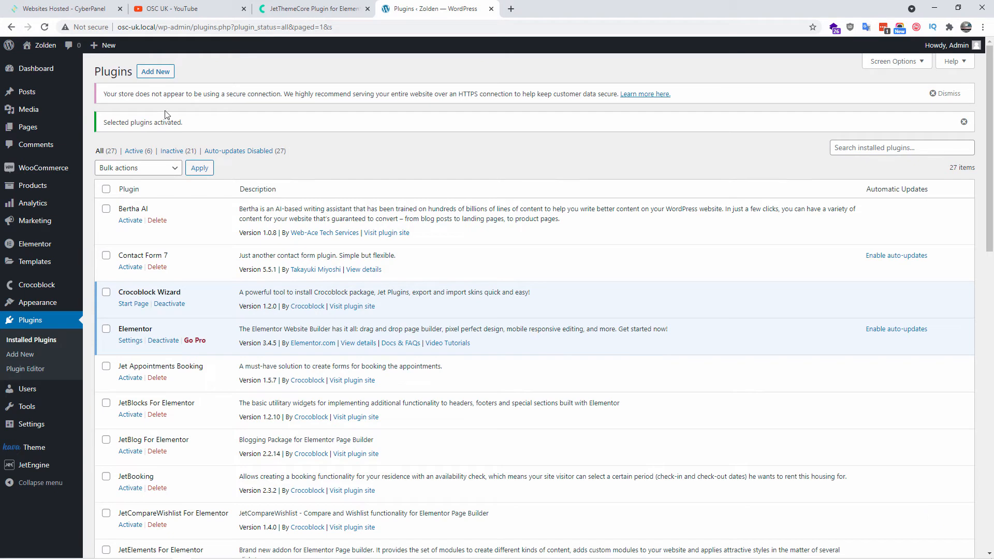
Create a new page titled 'Home' and verify Kava Child is the active theme.
left_click(28, 127)
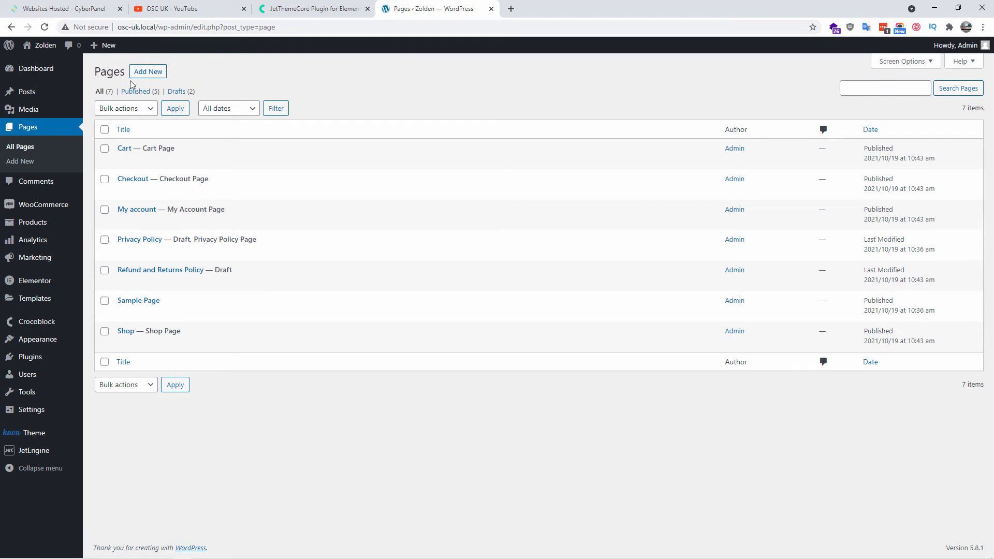
left_click(148, 71)
type("Home")
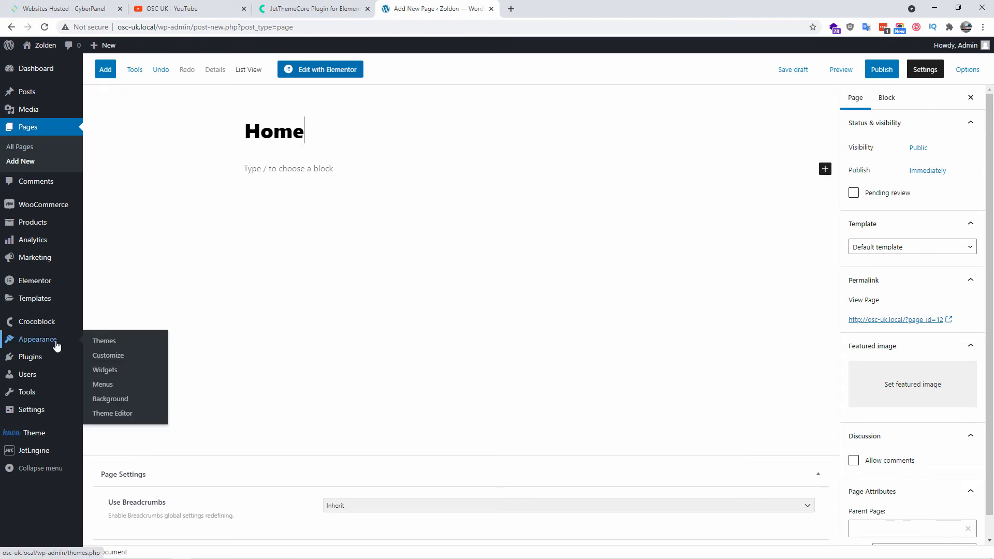
left_click(104, 341)
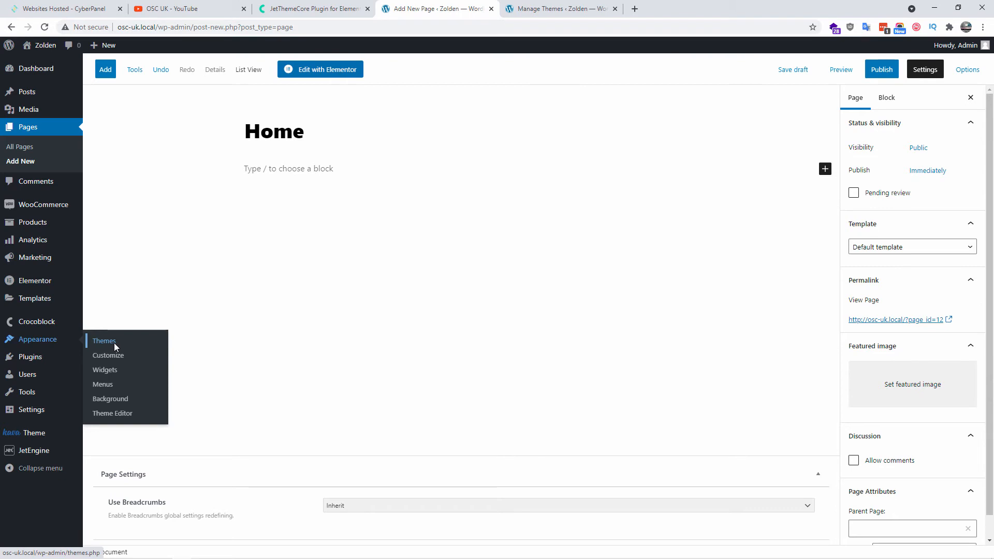
left_click(103, 340)
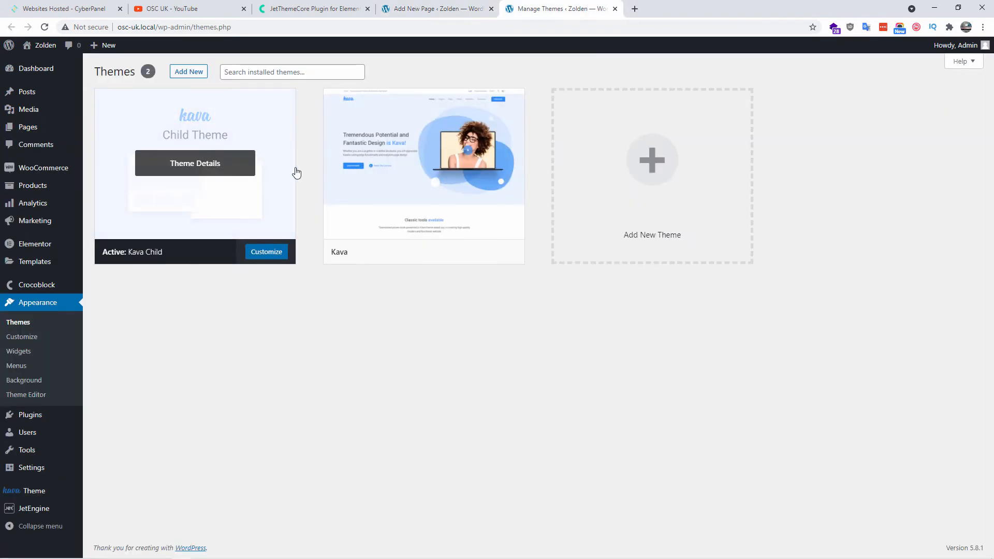
mouse_move(621, 17)
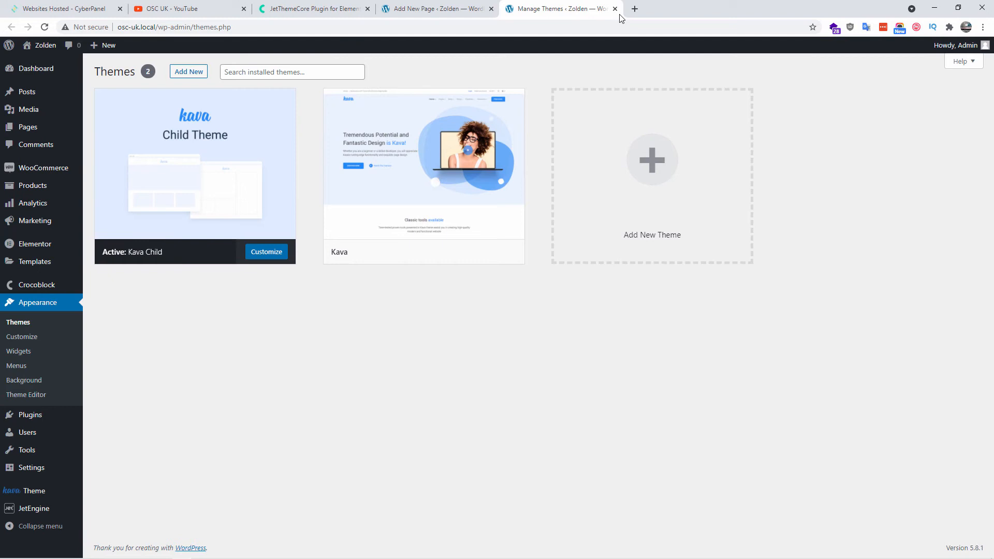
left_click(436, 8)
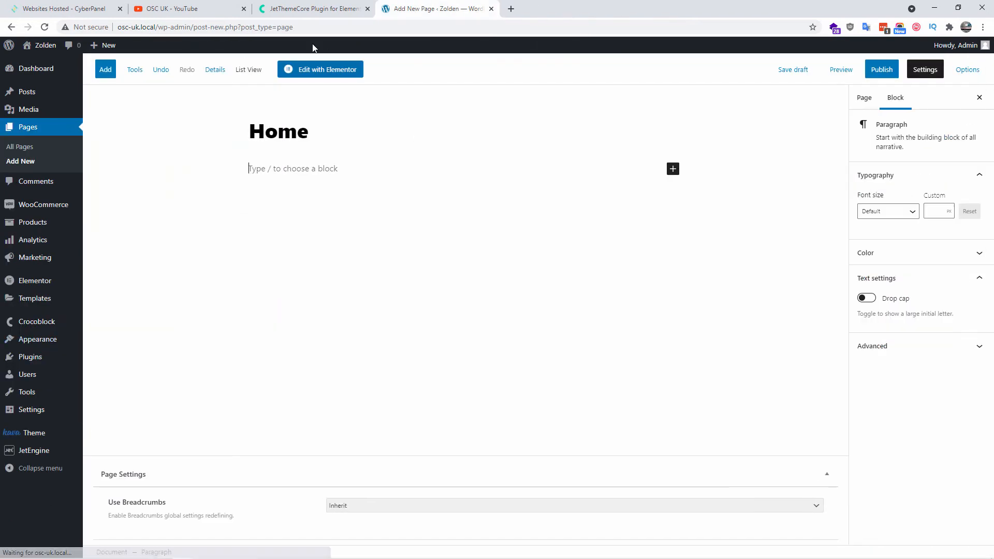
Edit the Home page with Elementor, browse the template library, then close it.
left_click(320, 69)
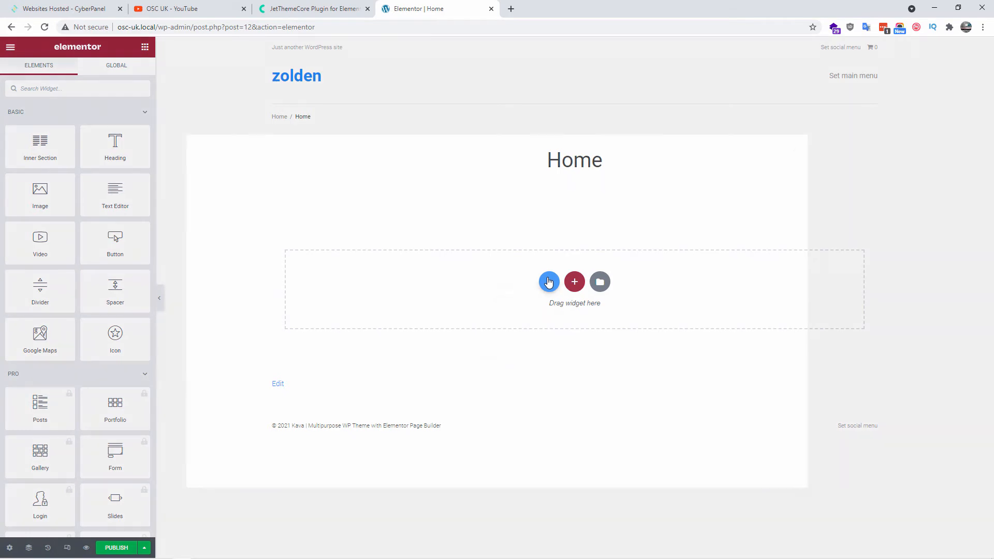
left_click(548, 282)
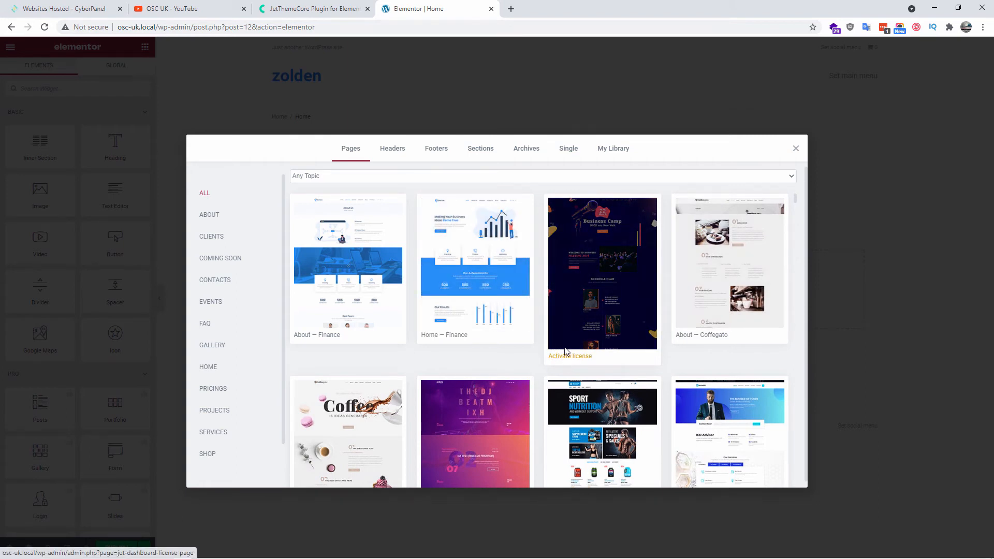
left_click(391, 148)
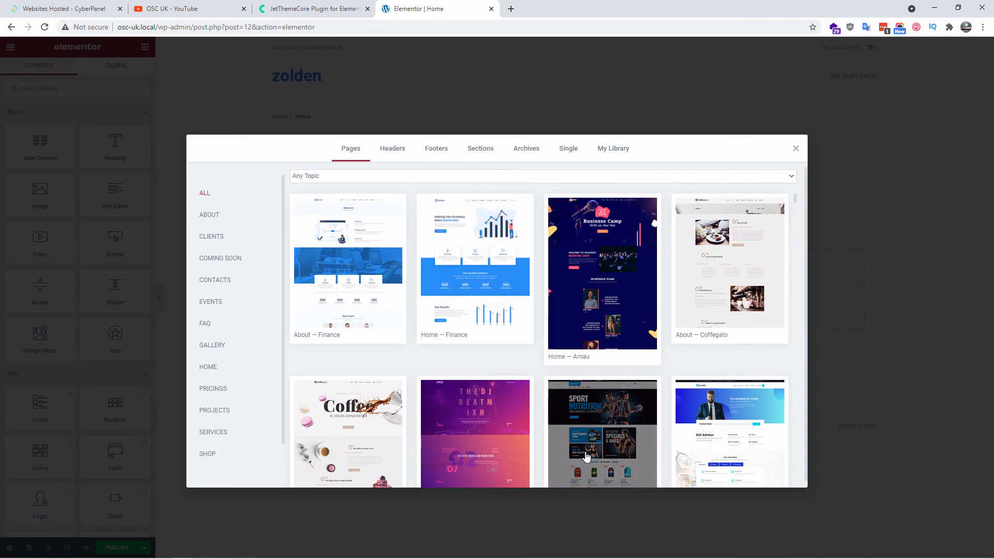
mouse_move(394, 328)
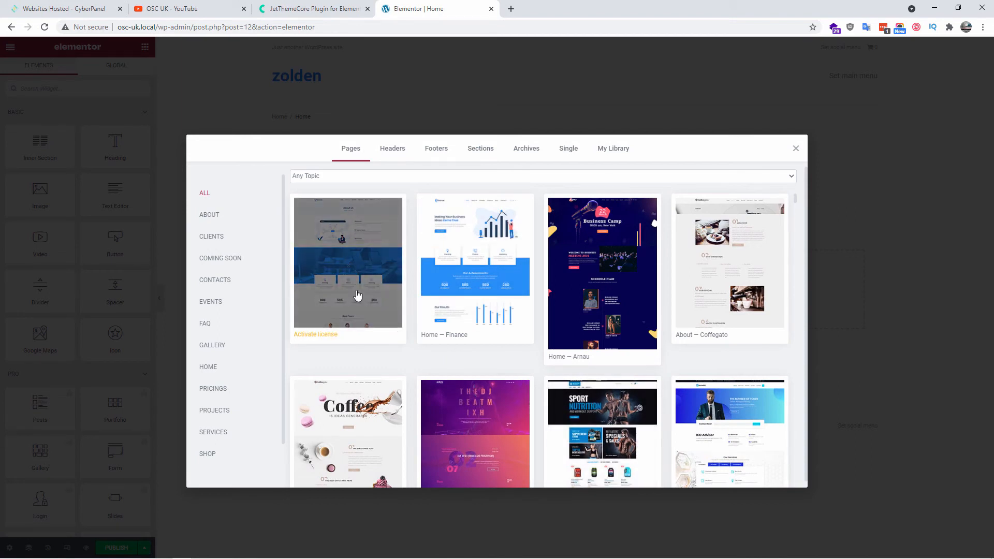
left_click(796, 149)
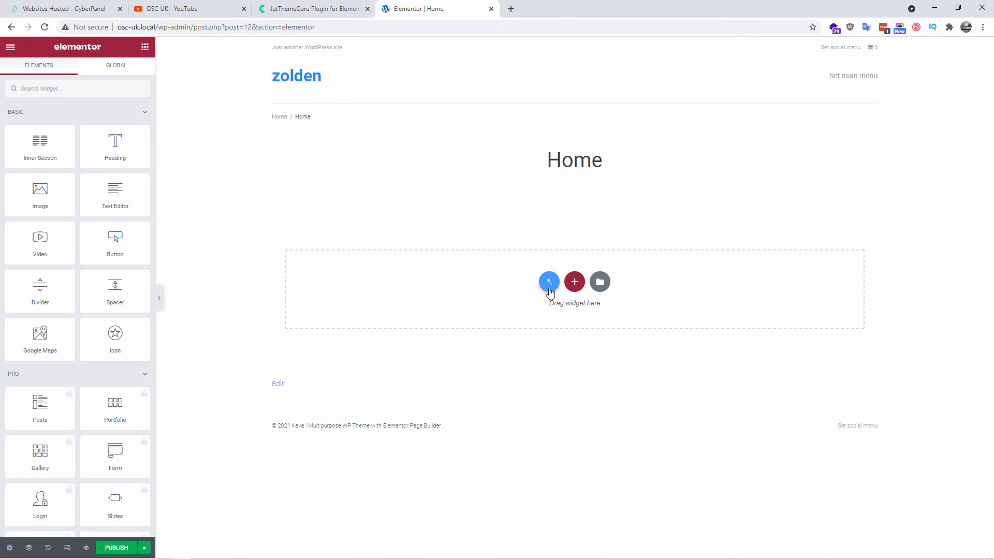
Preview and insert the 'Home — Finance' page template into the Home page.
left_click(599, 281)
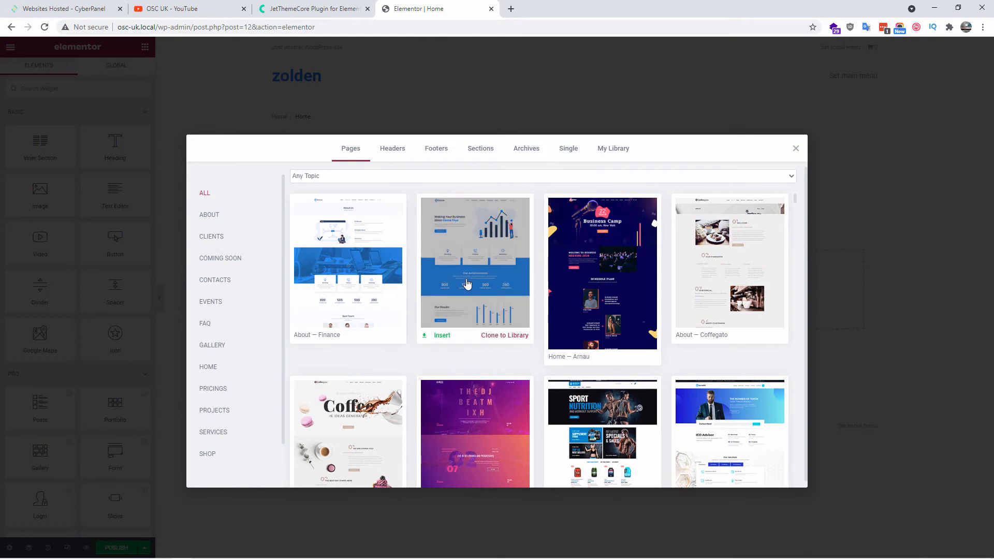
left_click(475, 262)
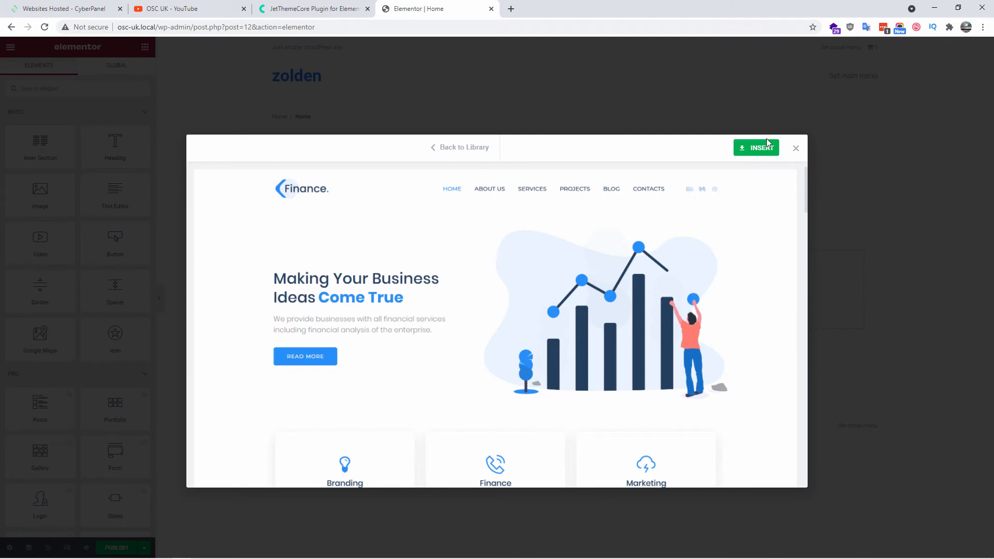
left_click(755, 147)
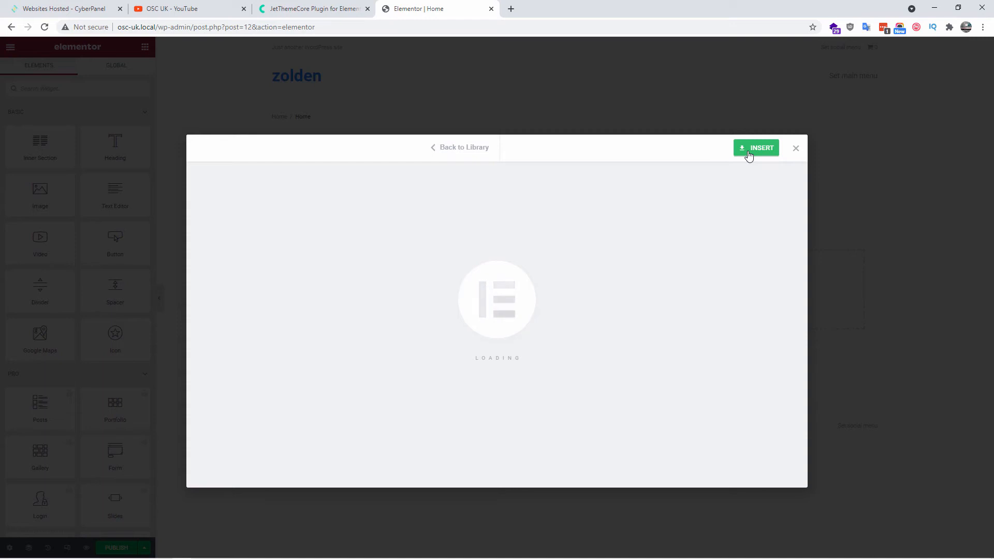
left_click(756, 147)
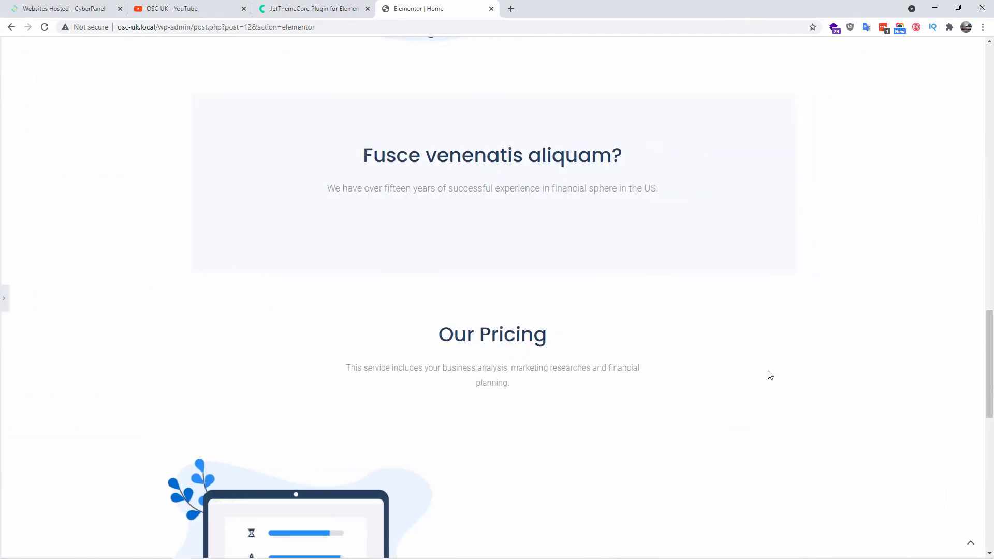
Add My account, Checkout, Cart and Shop, excluding Sample Page, to the main menu and save.
scroll("up", 3)
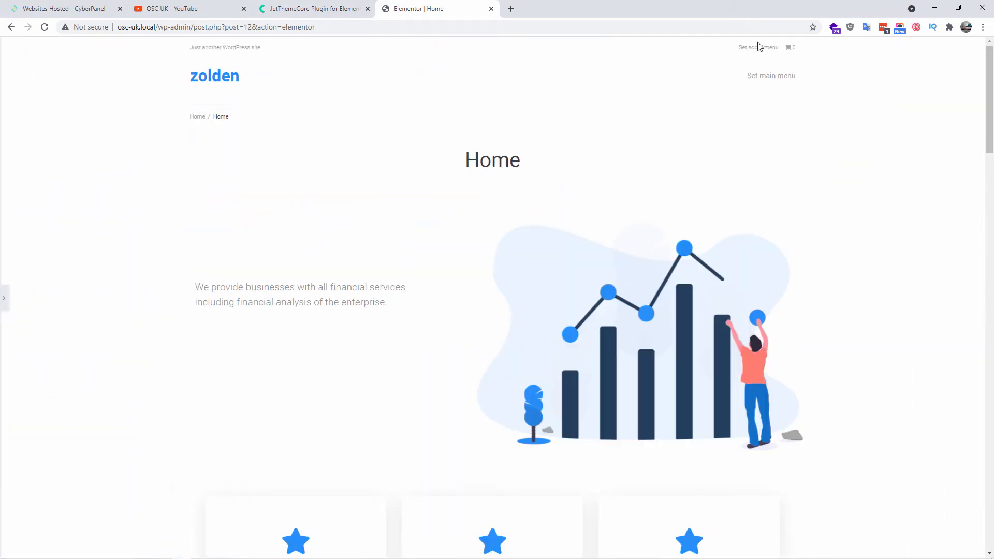
mouse_move(780, 84)
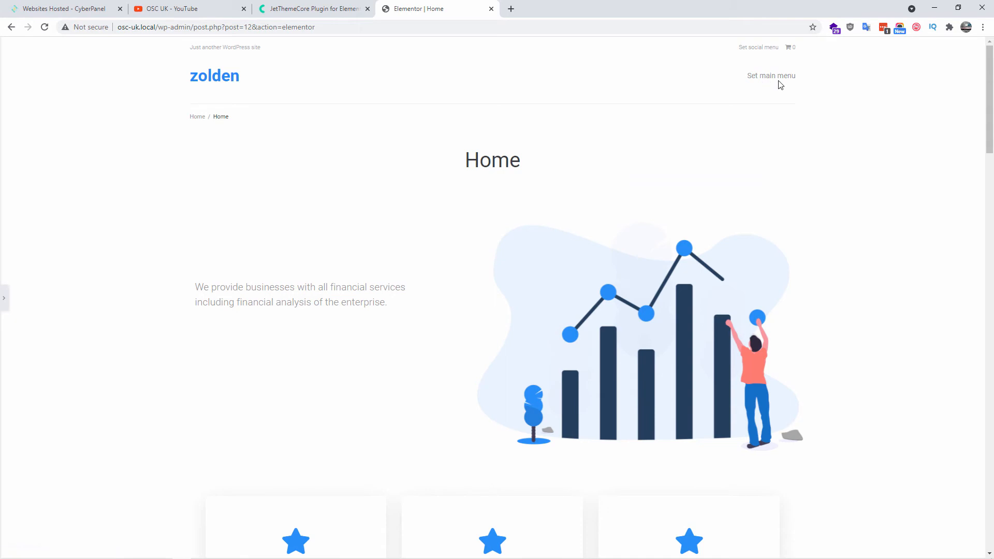
left_click(770, 76)
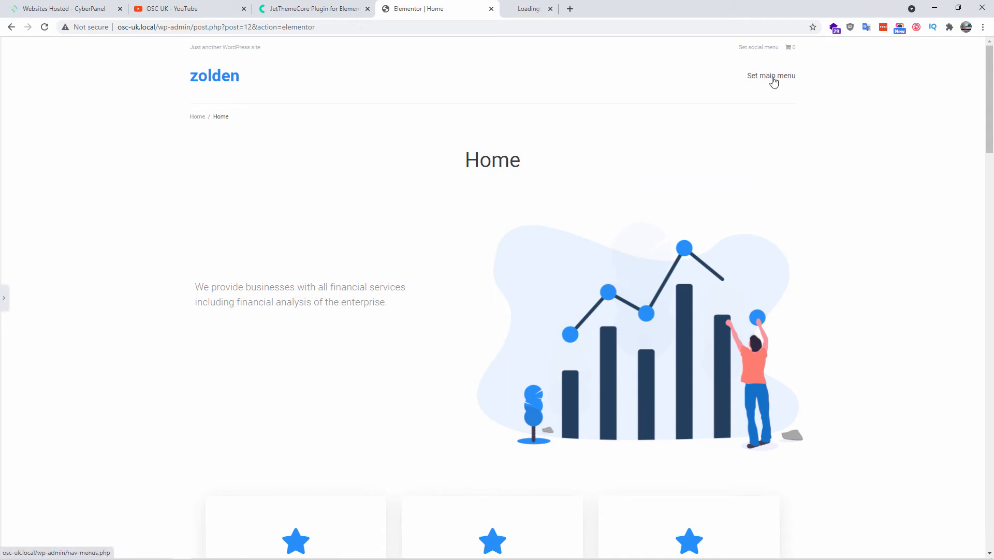
left_click(770, 75)
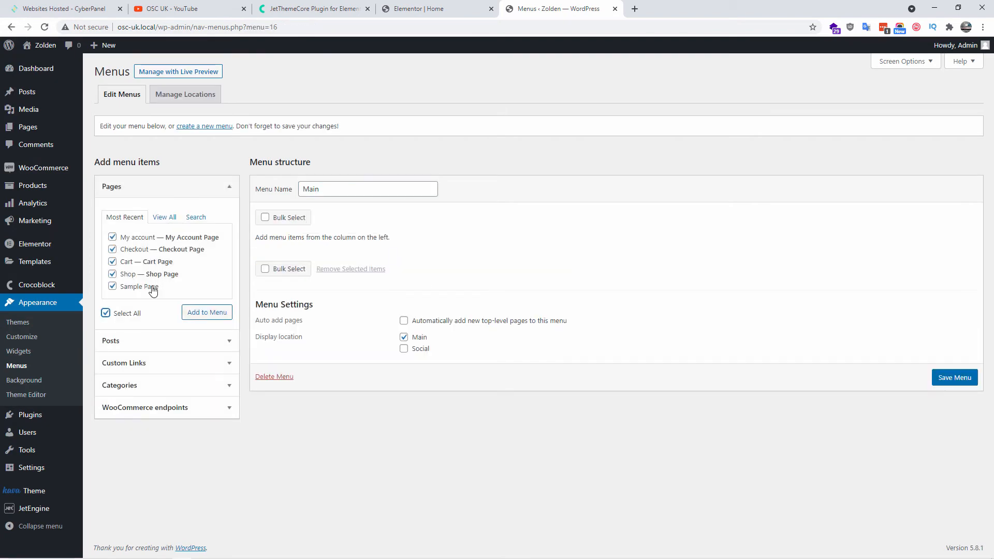
left_click(206, 311)
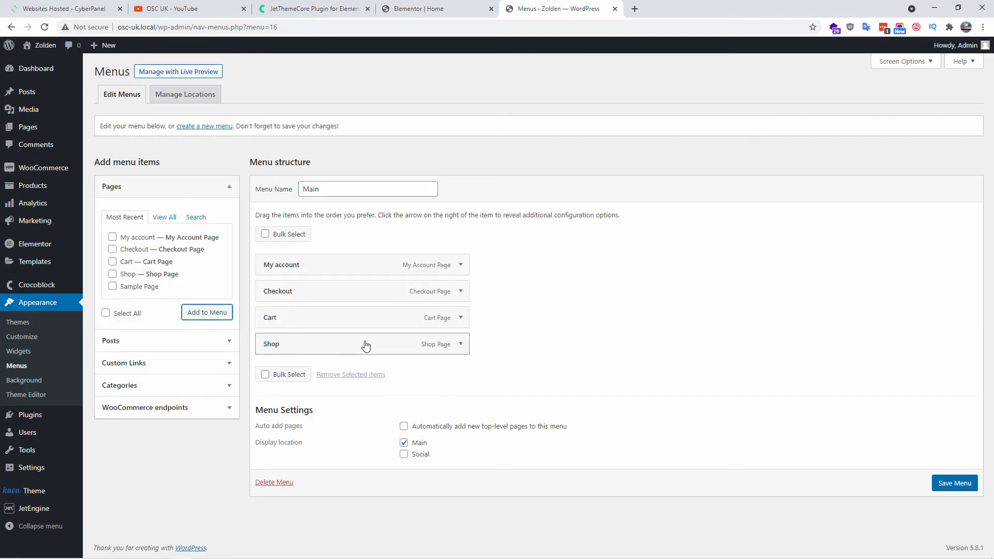
left_click(953, 483)
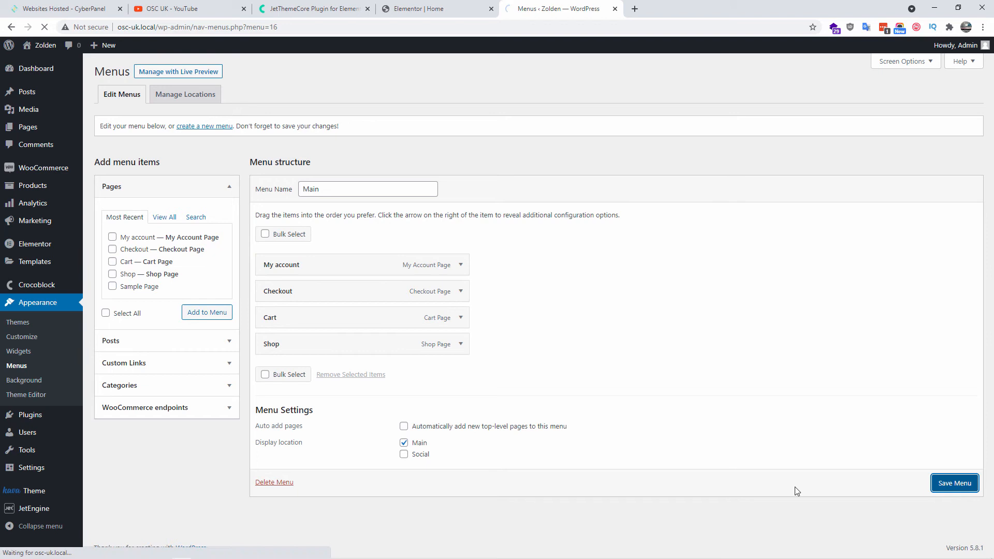
left_click(431, 8)
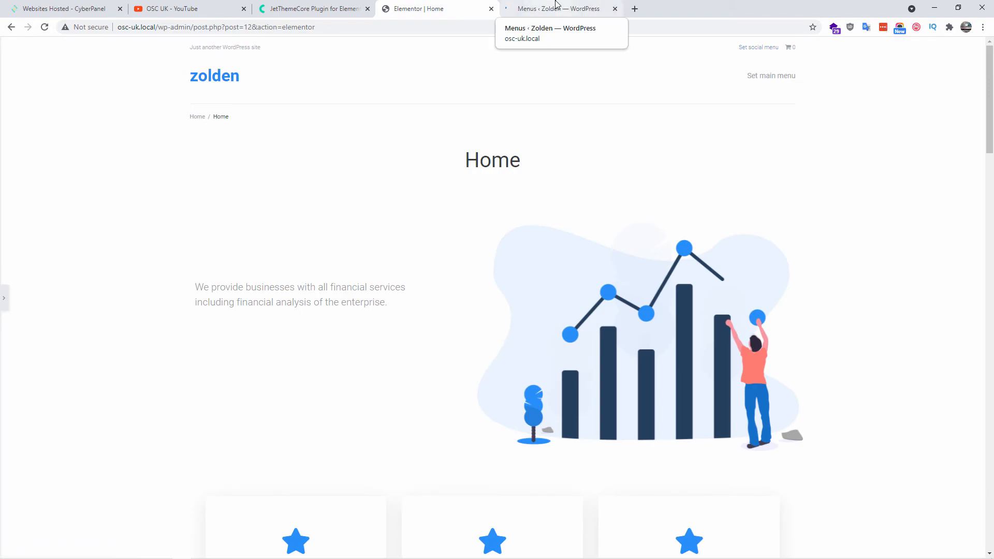
Publish the Home page, reload the editor and scroll to the empty bottom section.
left_click(551, 9)
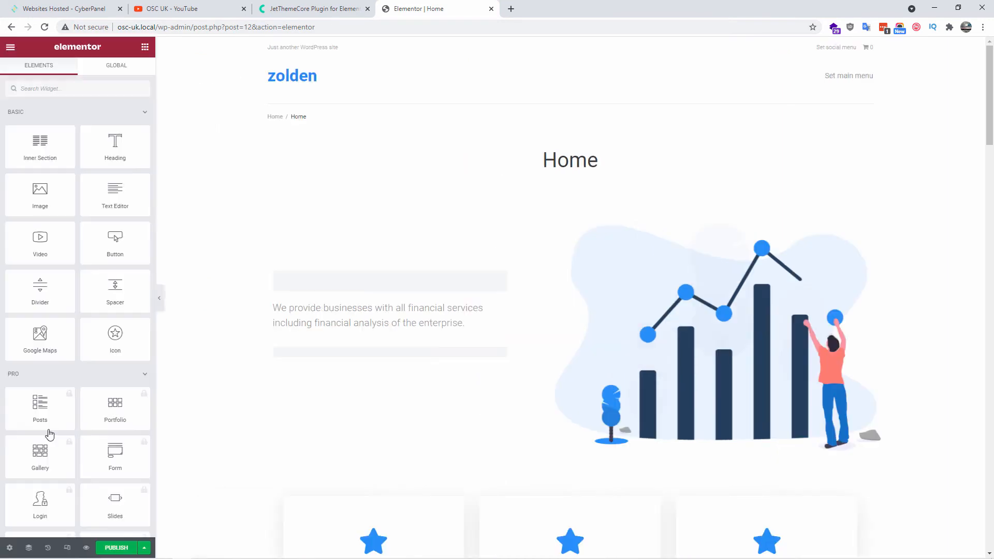
left_click(116, 548)
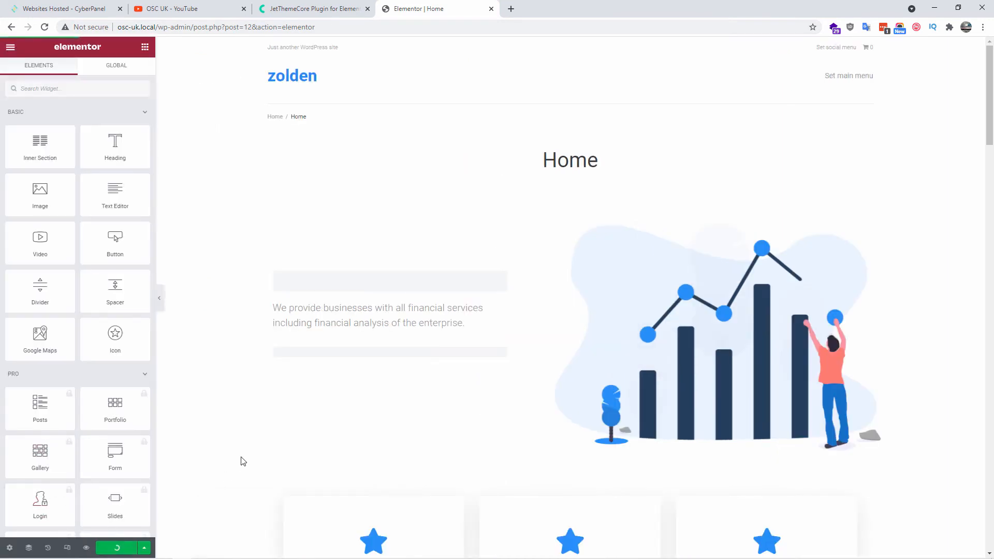
left_click(116, 548)
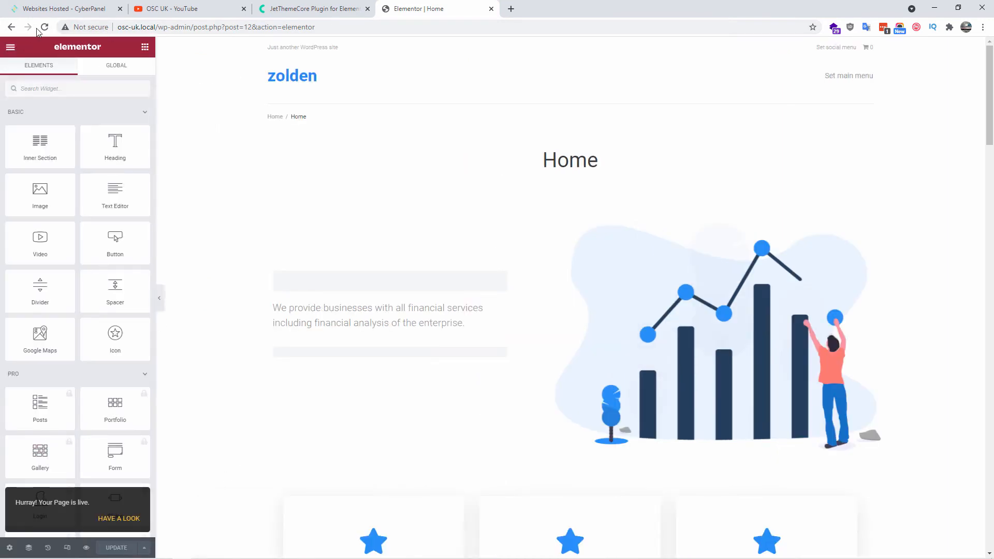
left_click(44, 26)
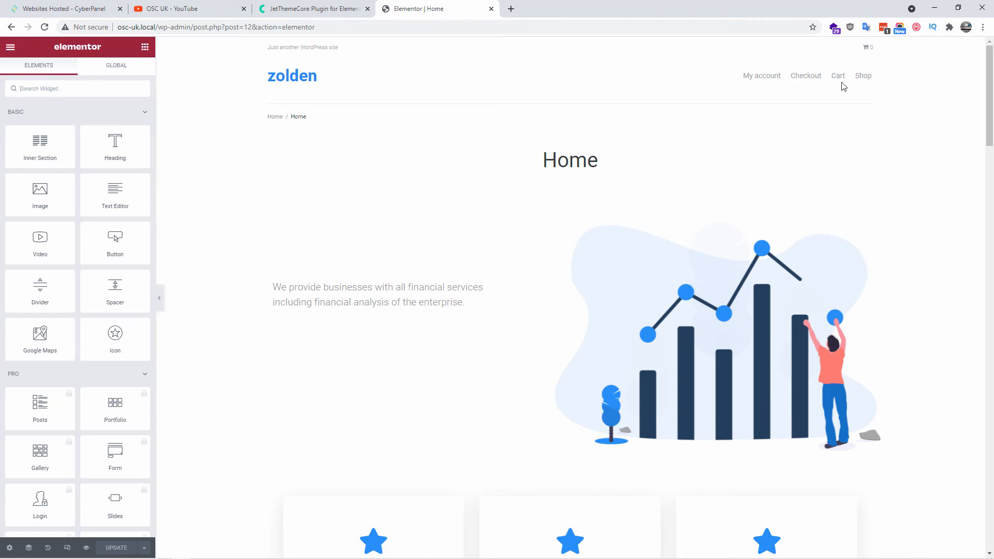
mouse_move(969, 109)
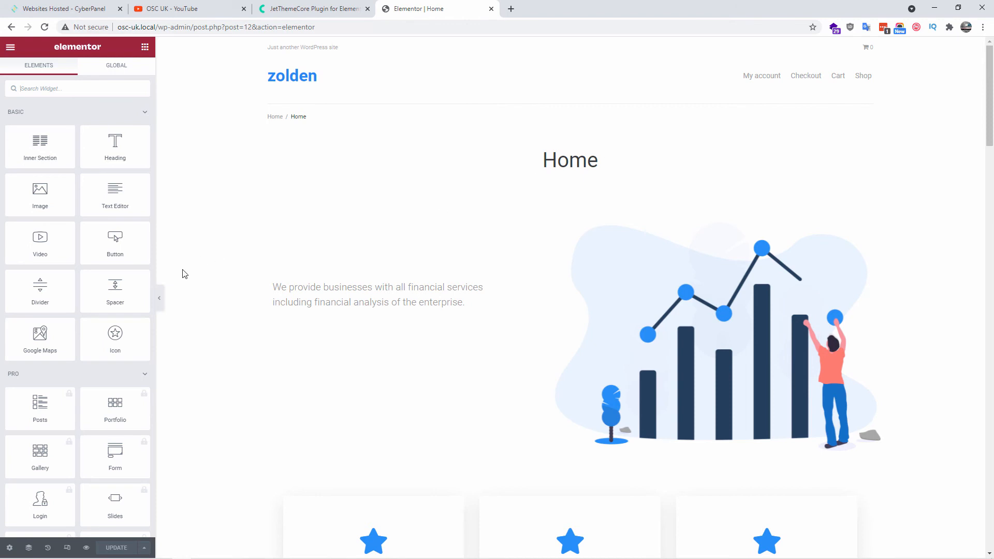
scroll("down", 3)
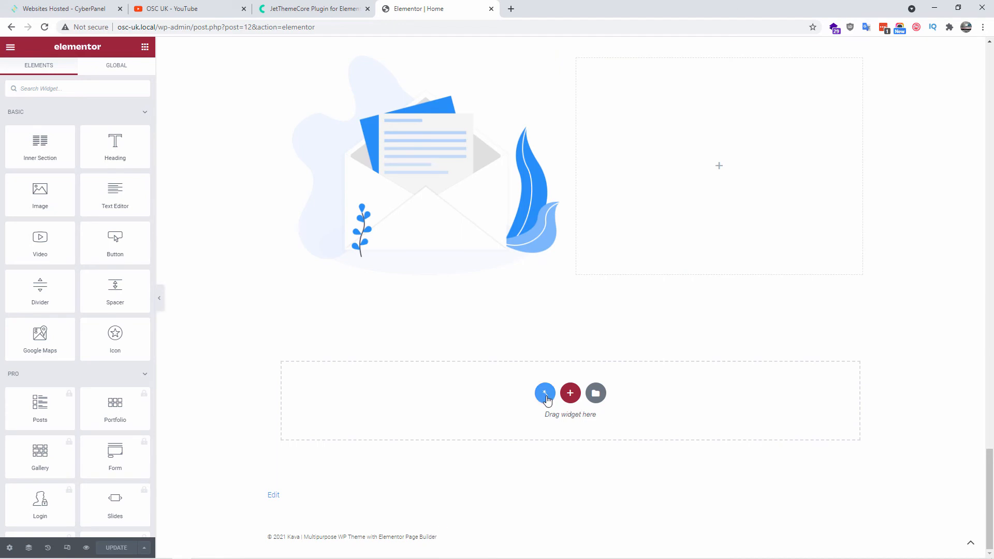
Insert a footer template with About, Categories, Brands and newsletter columns into Home.
left_click(544, 393)
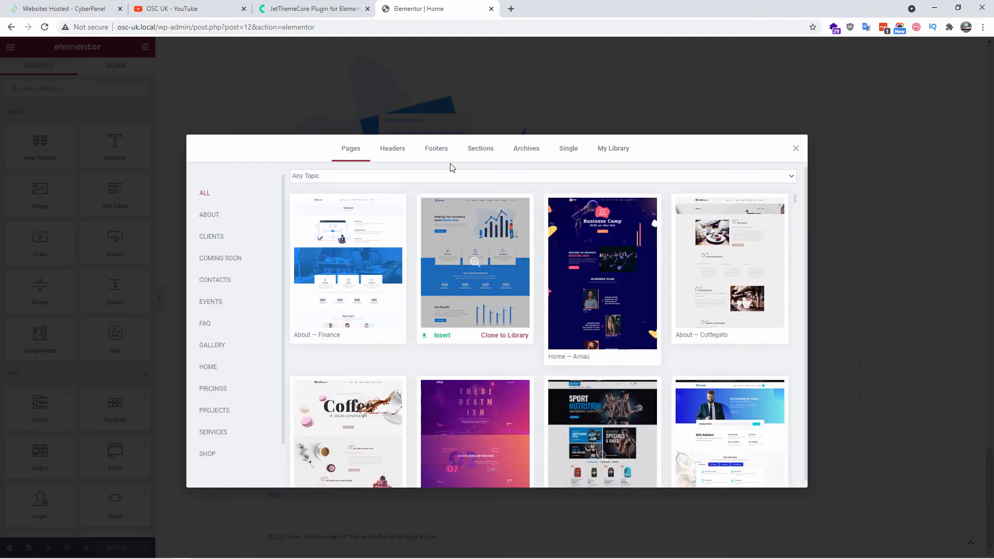
left_click(435, 147)
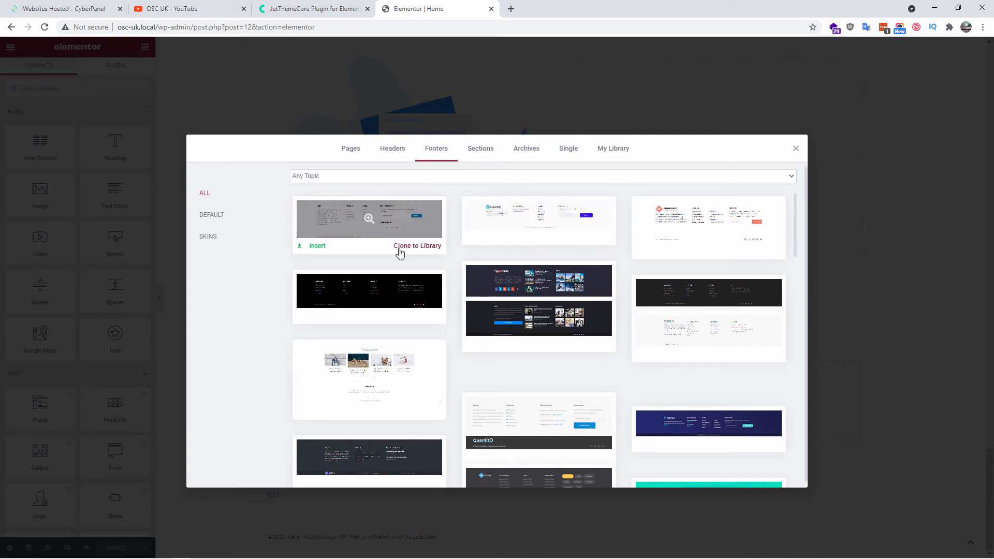
mouse_move(317, 248)
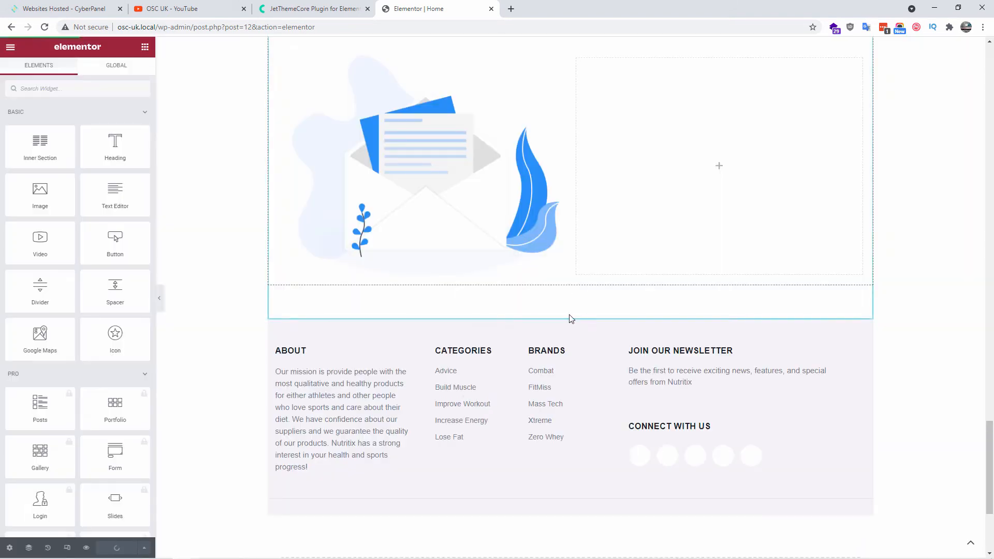
scroll("down", 3)
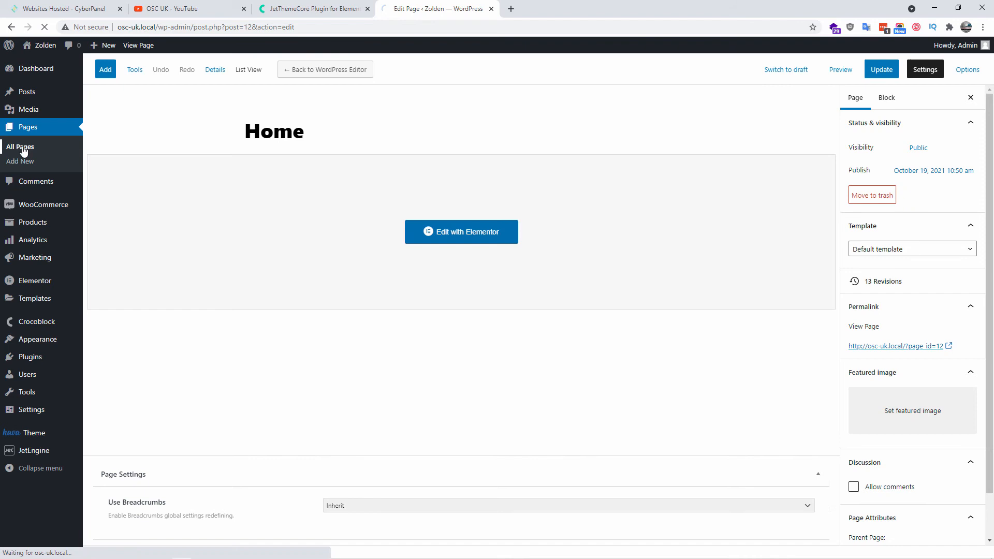
Create a new page titled 'Blocks' and open it in Elementor.
left_click(19, 147)
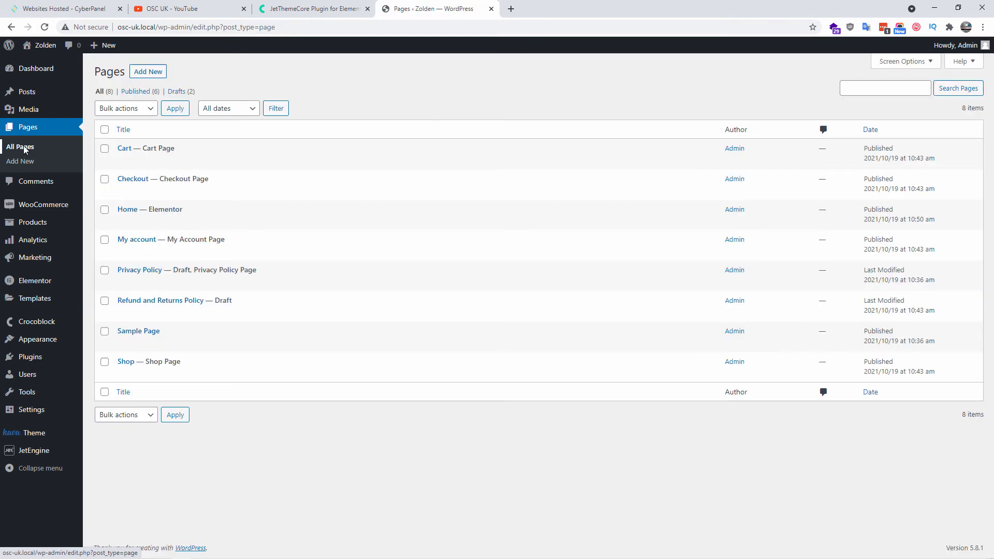
left_click(148, 71)
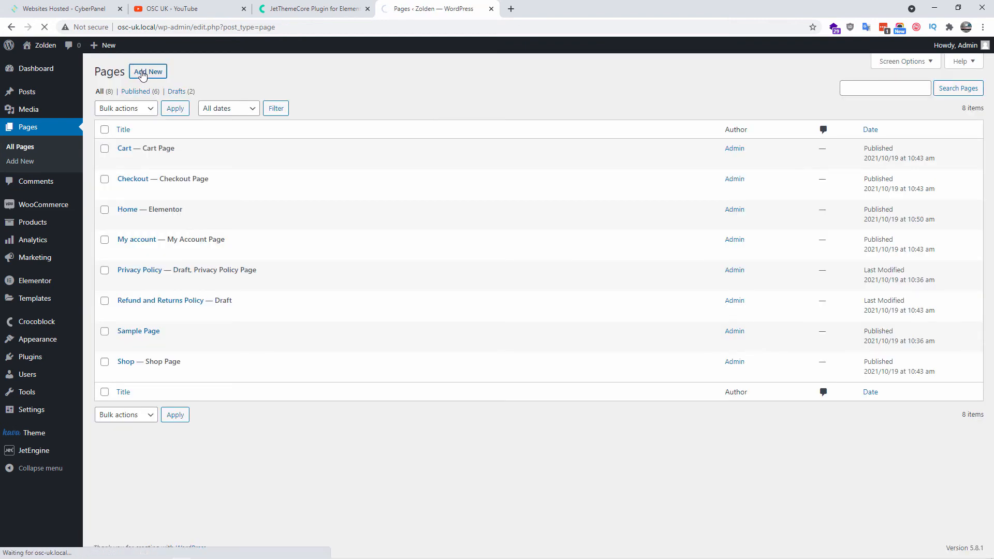
left_click(147, 71)
type("Blocks")
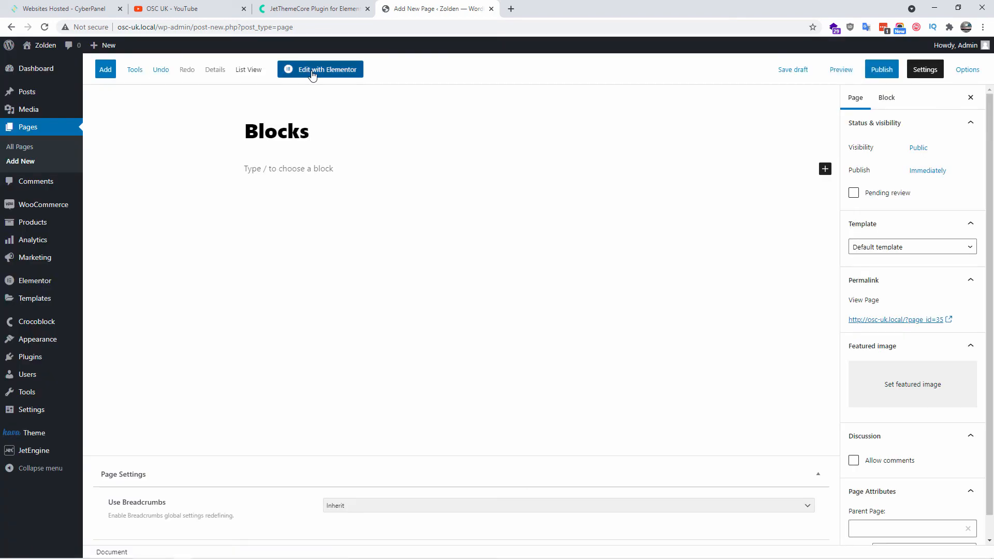
left_click(320, 69)
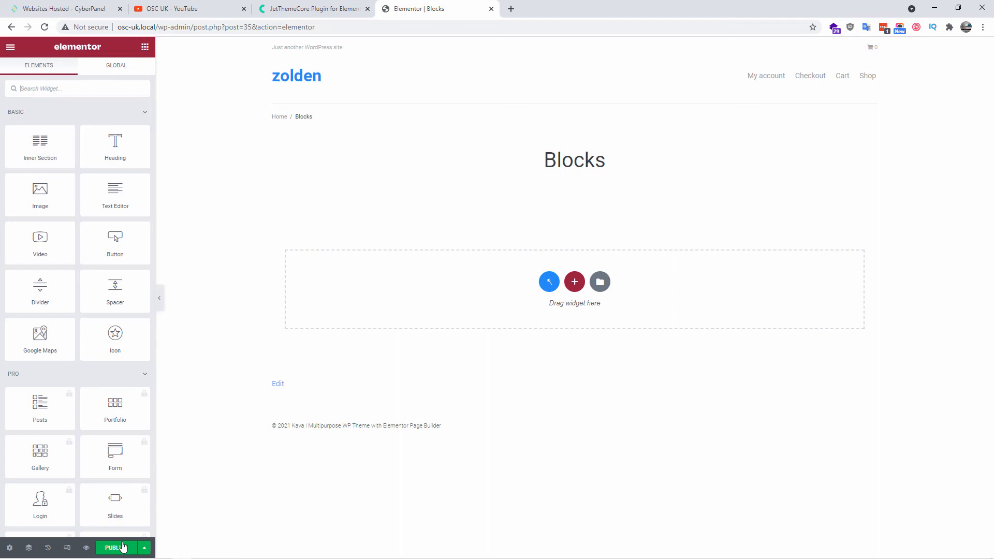
Publish the Blocks page and set its page layout to Elementor Canvas.
left_click(115, 547)
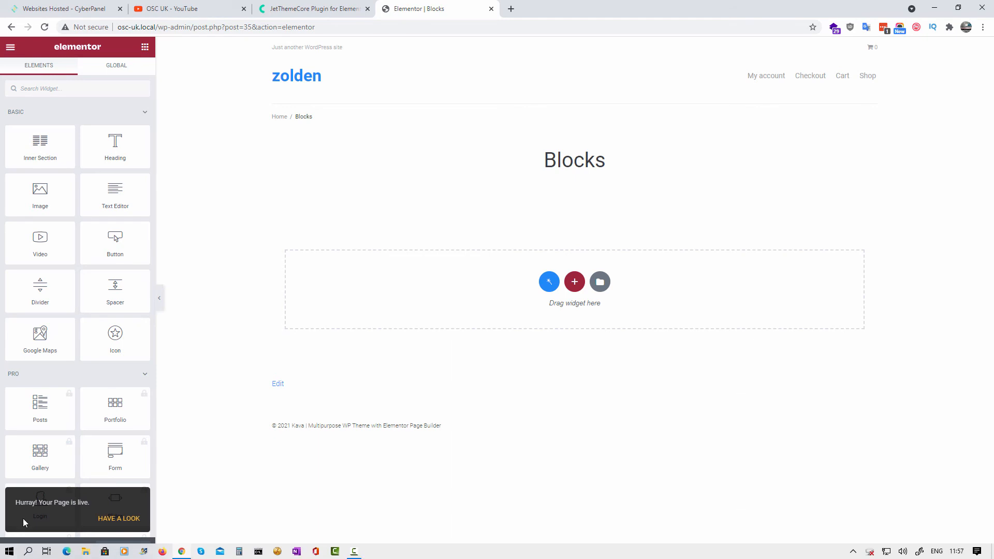
left_click(8, 547)
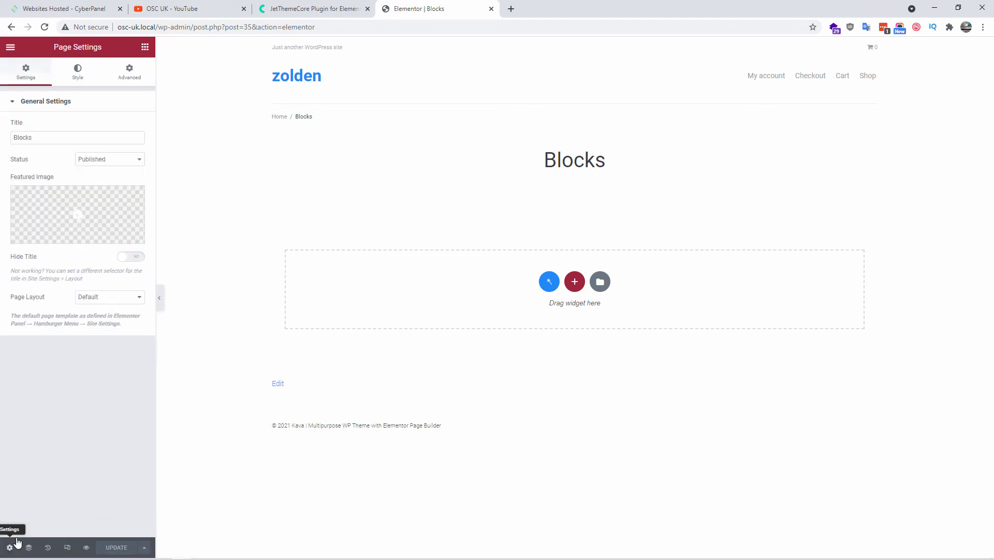
left_click(109, 296)
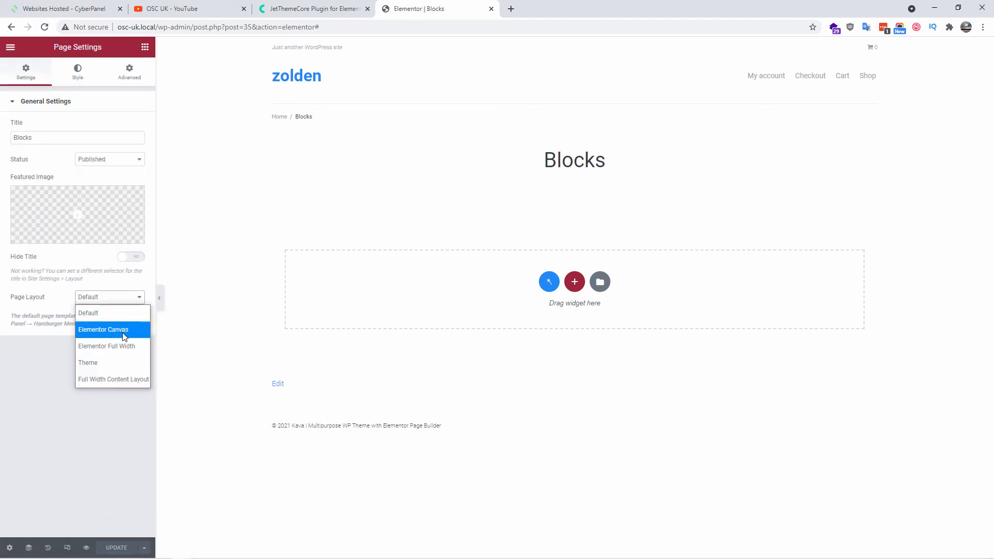
left_click(103, 329)
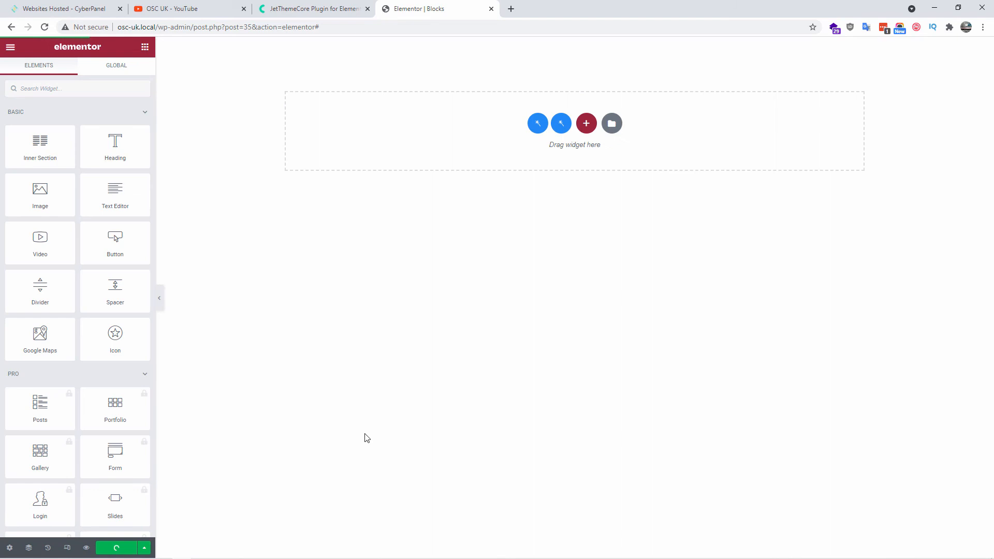
Insert a header template with an address and contact bar, dismissing the media picker.
left_click(610, 123)
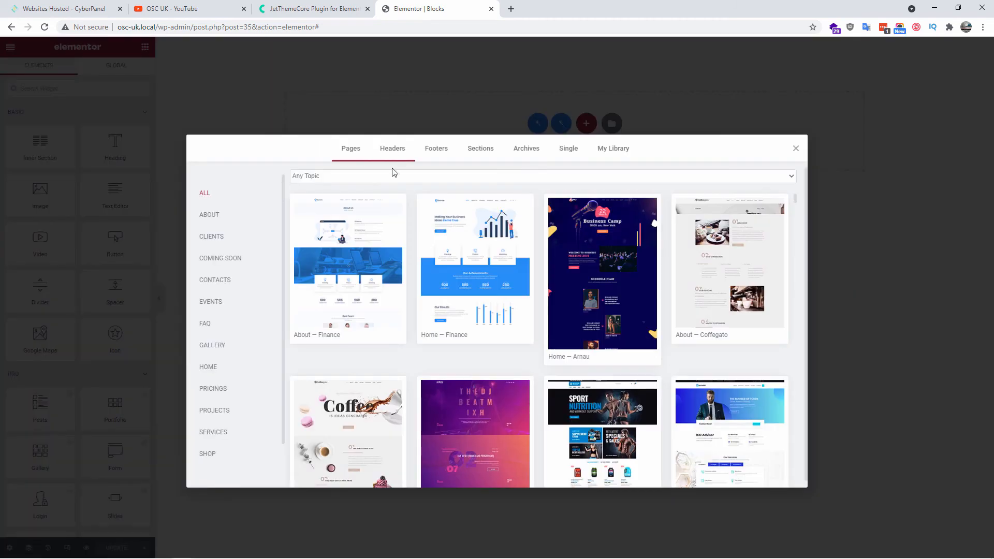
left_click(392, 147)
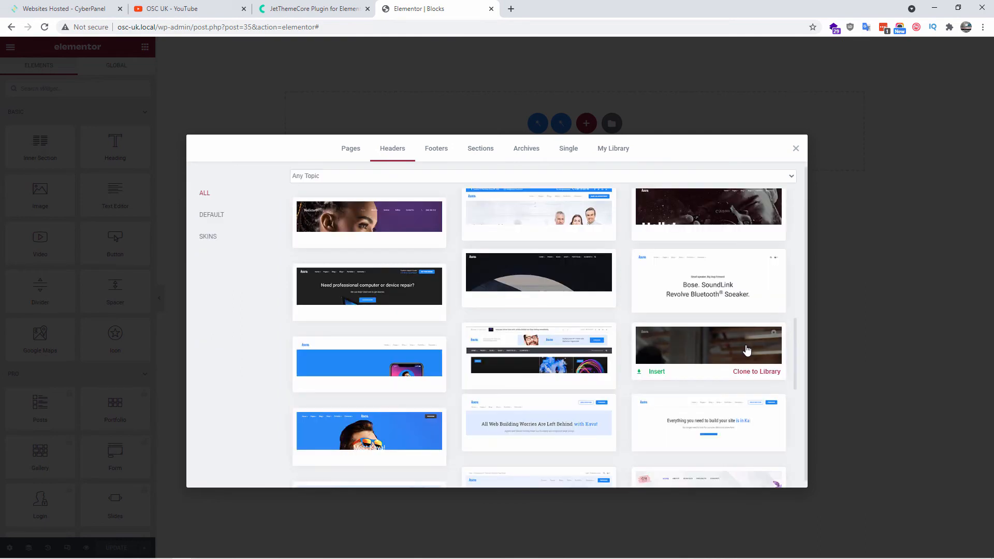
scroll("down", 3)
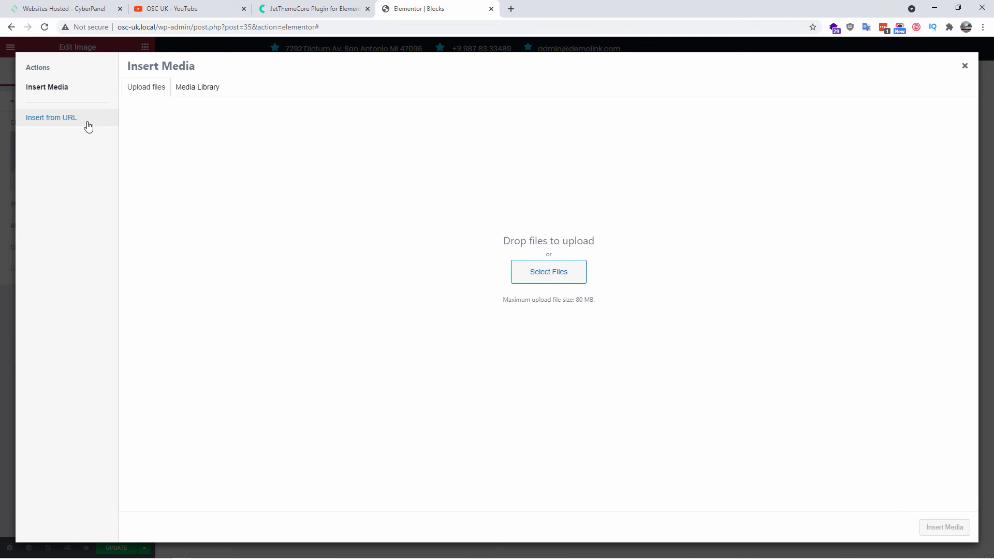
left_click(197, 87)
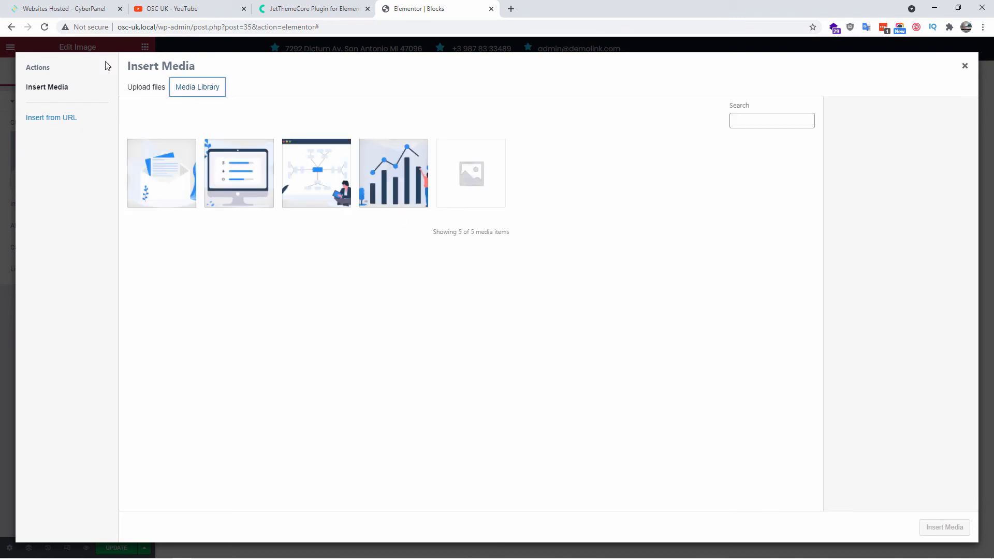
left_click(146, 87)
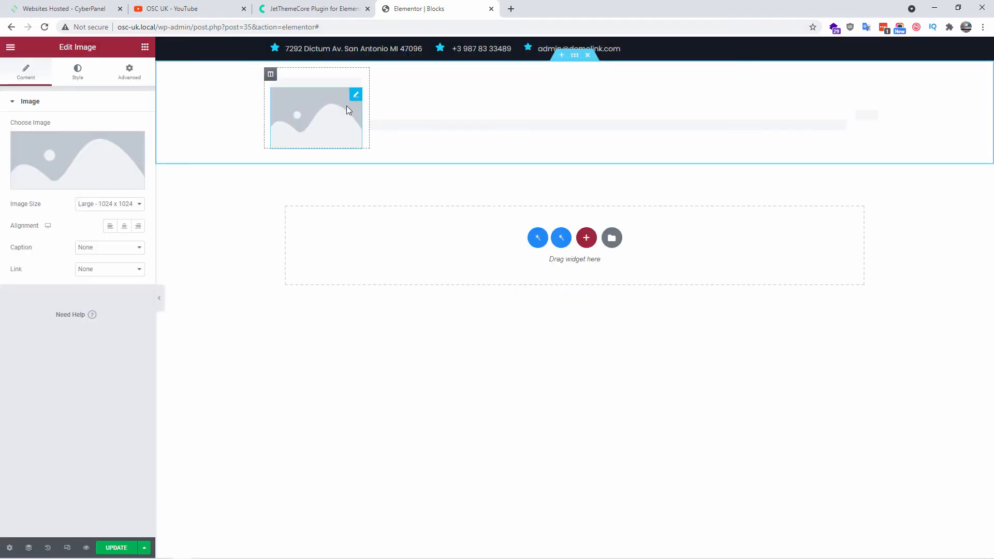
Insert the first header template: Coursebit logo with My account, Checkout, Cart, Shop links.
left_click(610, 237)
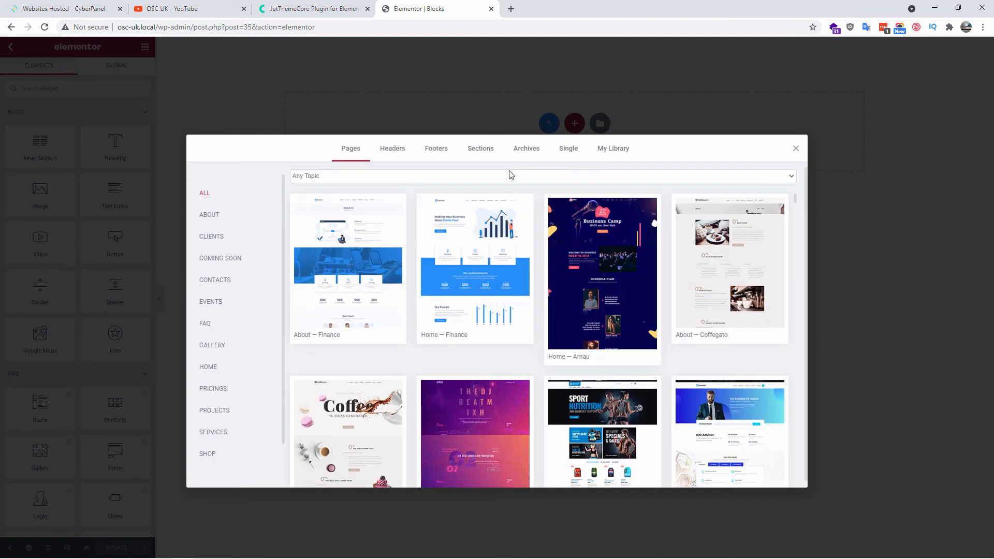
left_click(392, 148)
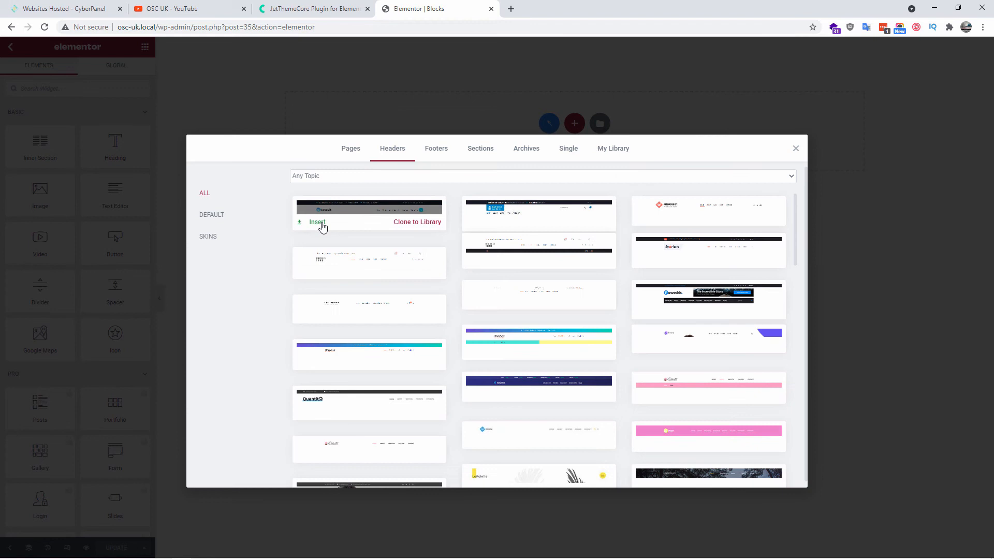
left_click(317, 222)
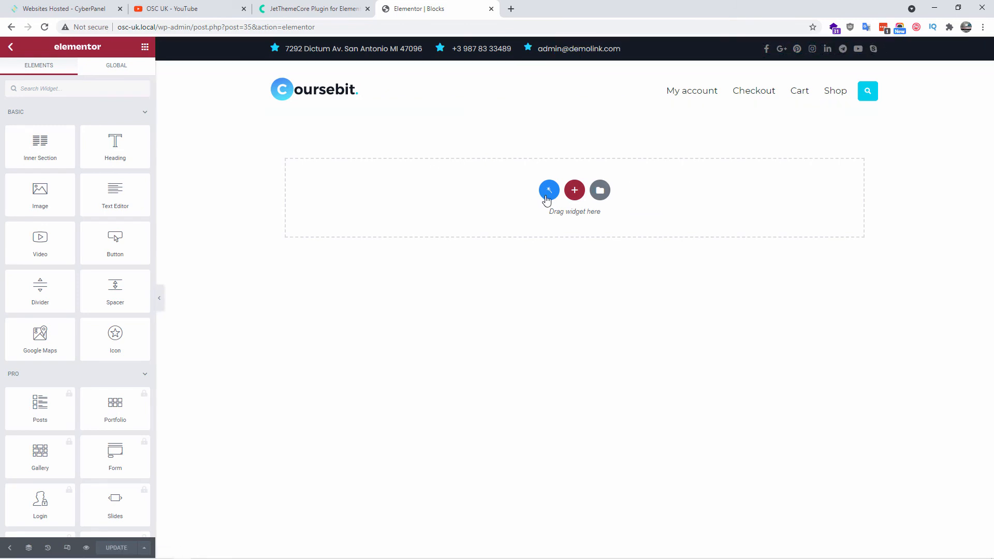
Insert the Men's T-Shirts slider section with its Shop Now button from Sections.
left_click(599, 189)
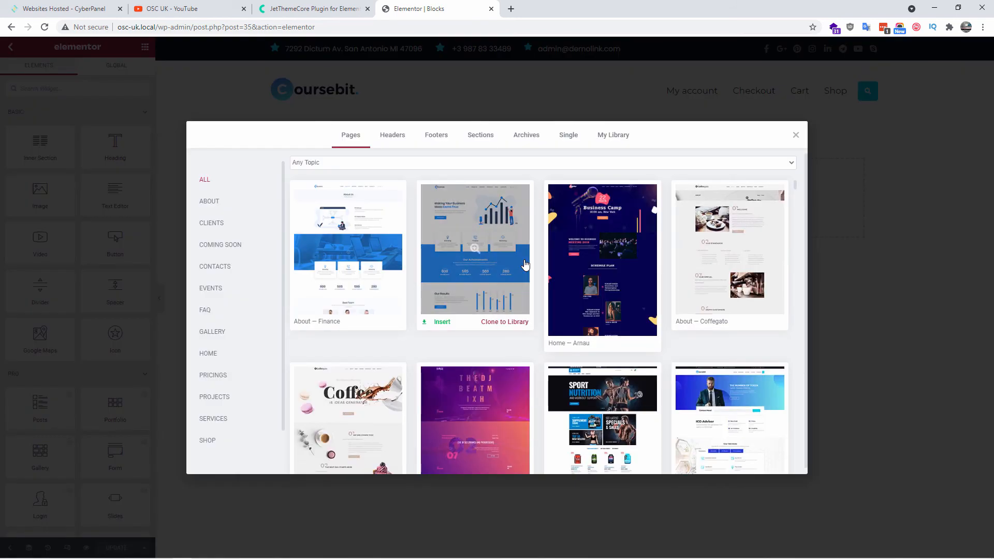
left_click(480, 135)
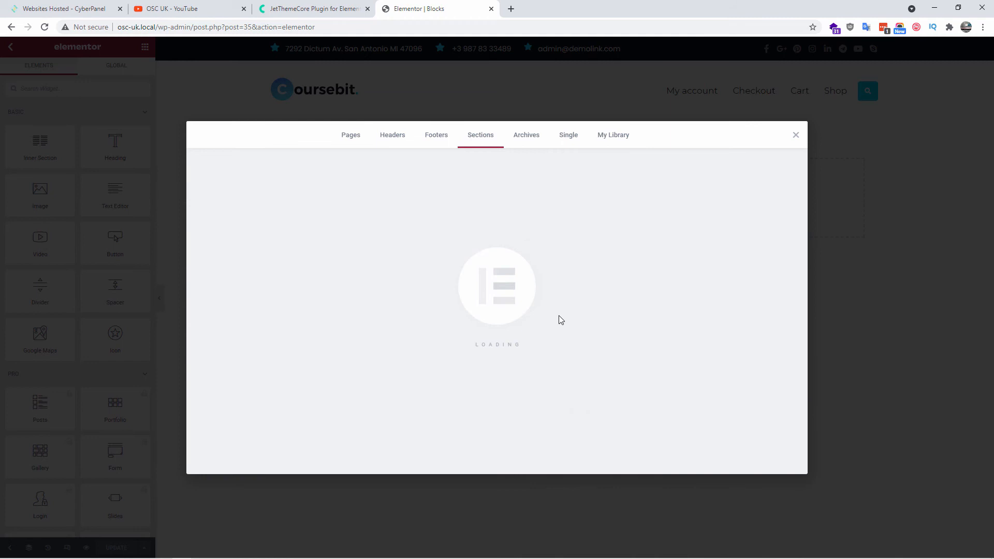
mouse_move(569, 299)
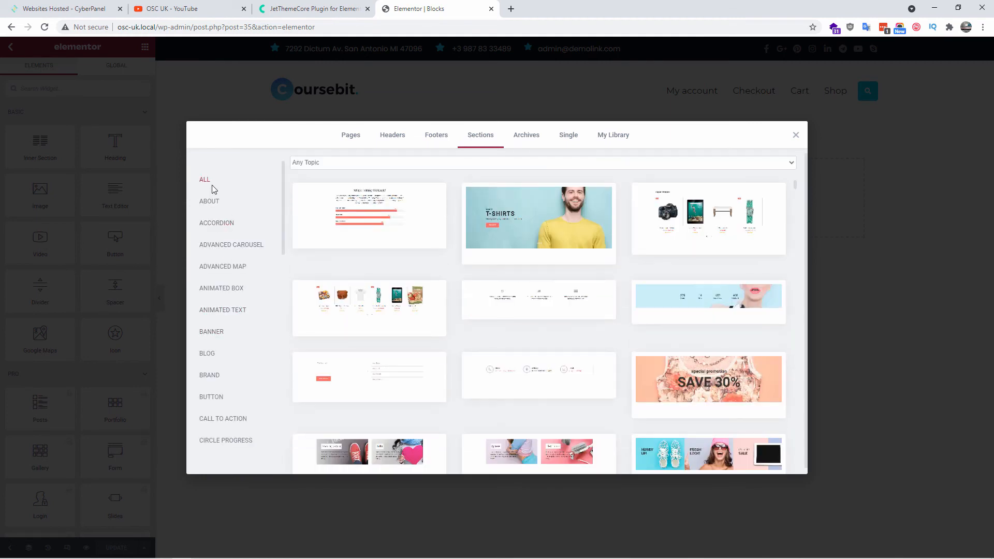
scroll("down", 3)
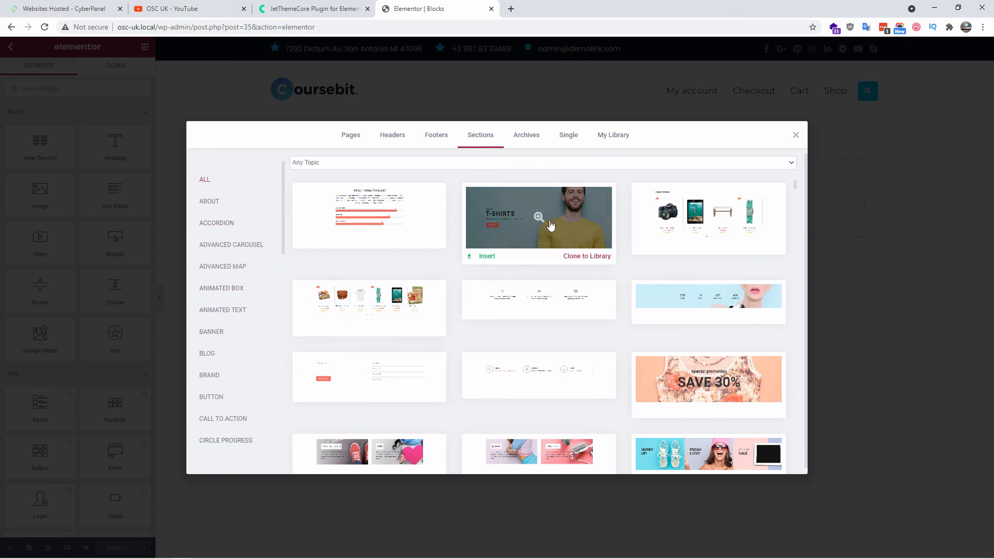
mouse_move(486, 259)
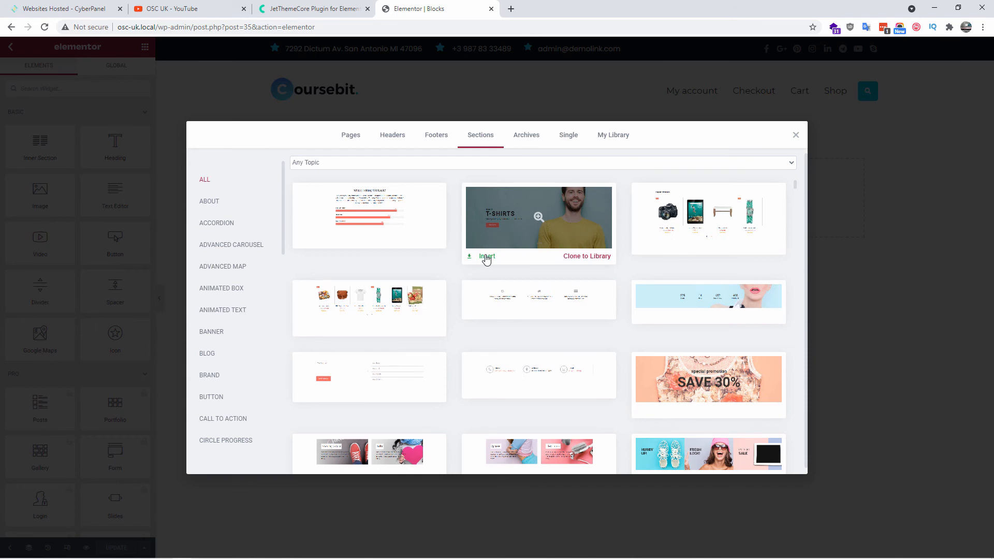
left_click(486, 256)
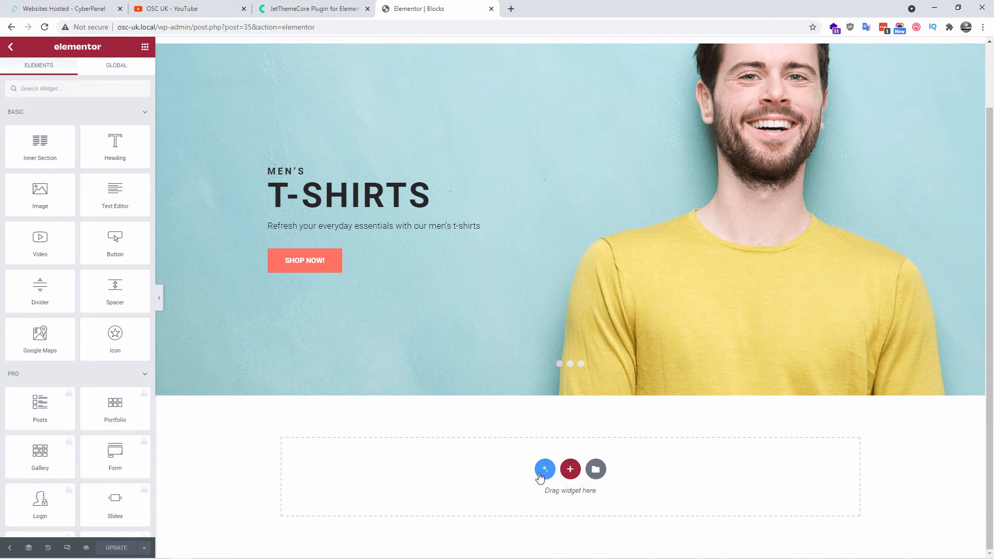
Insert the purple 'Get the Latest News from Innovative Team' section with Subscribe form.
left_click(595, 469)
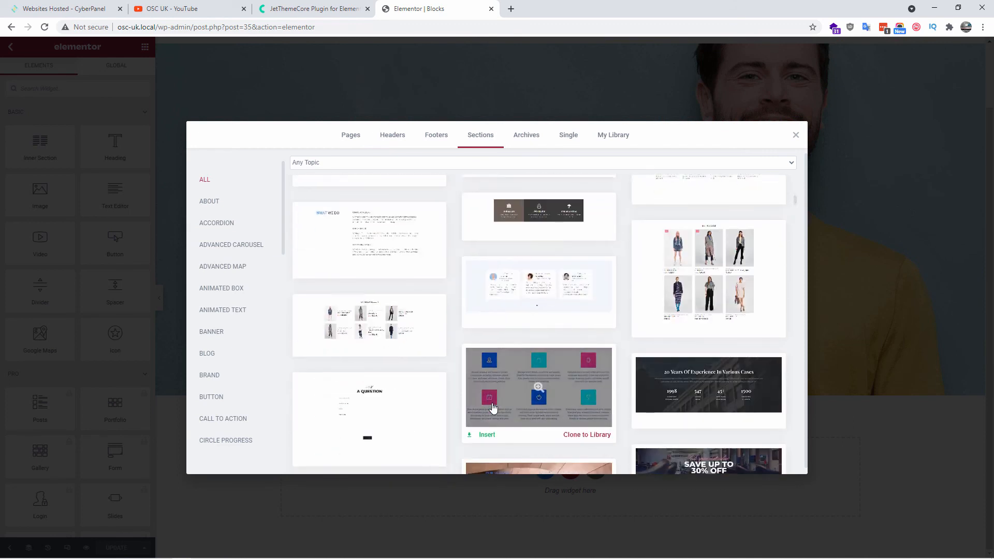
scroll("down", 3)
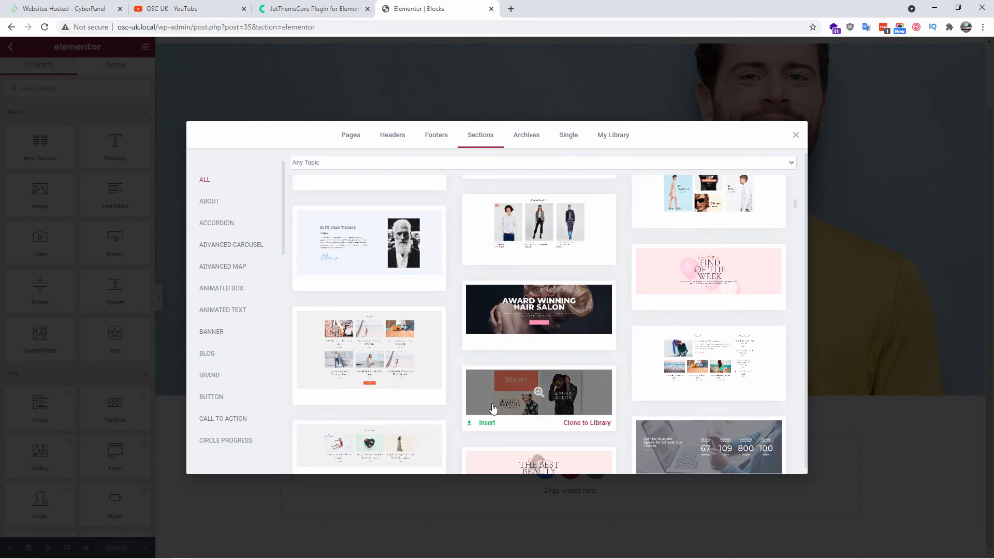
scroll("down", 3)
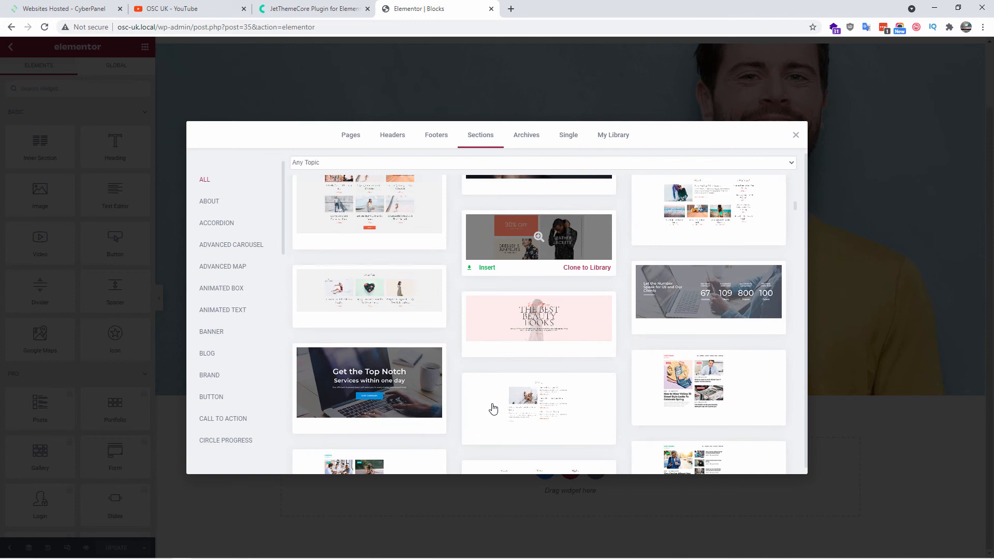
scroll("down", 3)
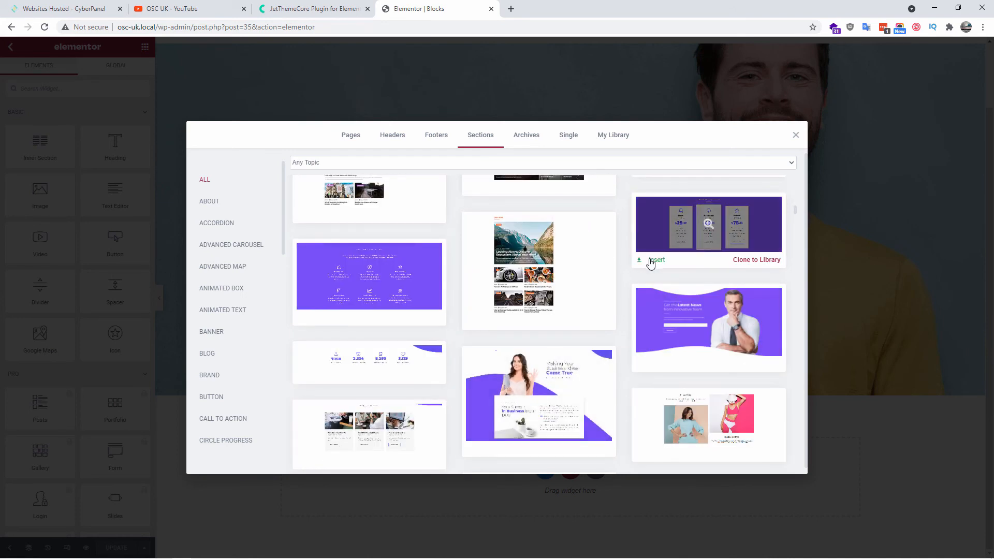
scroll("down", 3)
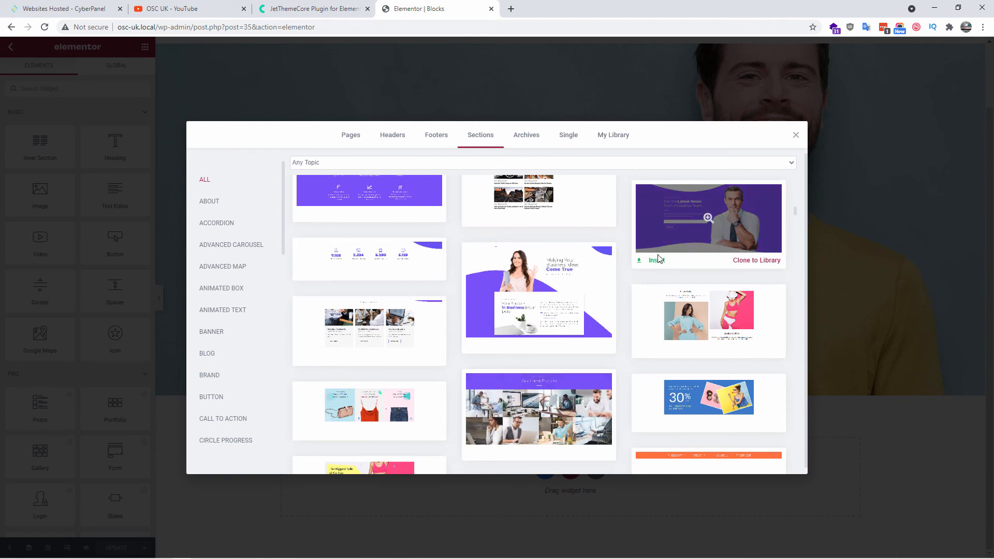
left_click(652, 260)
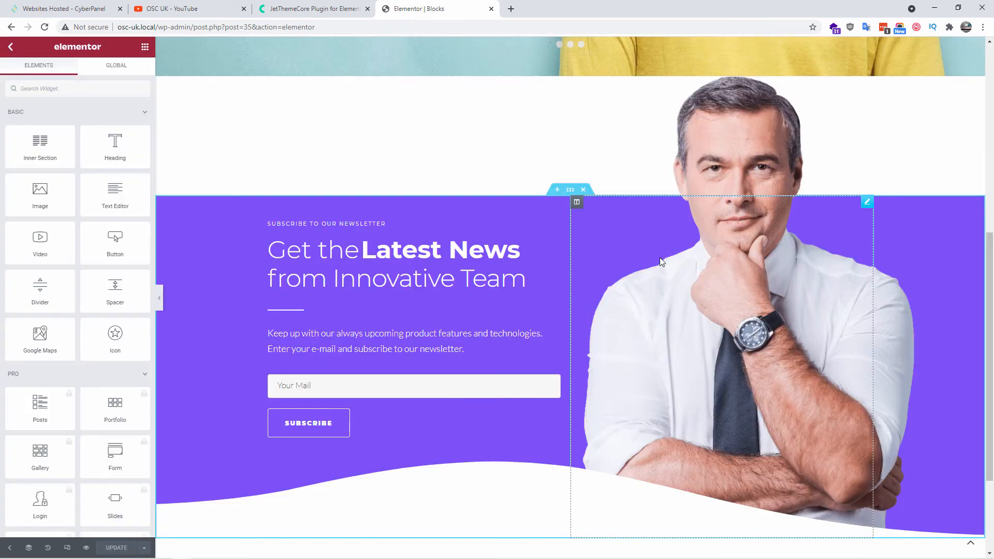
Scroll below the newsletter section to reach the template library again.
scroll("down", 3)
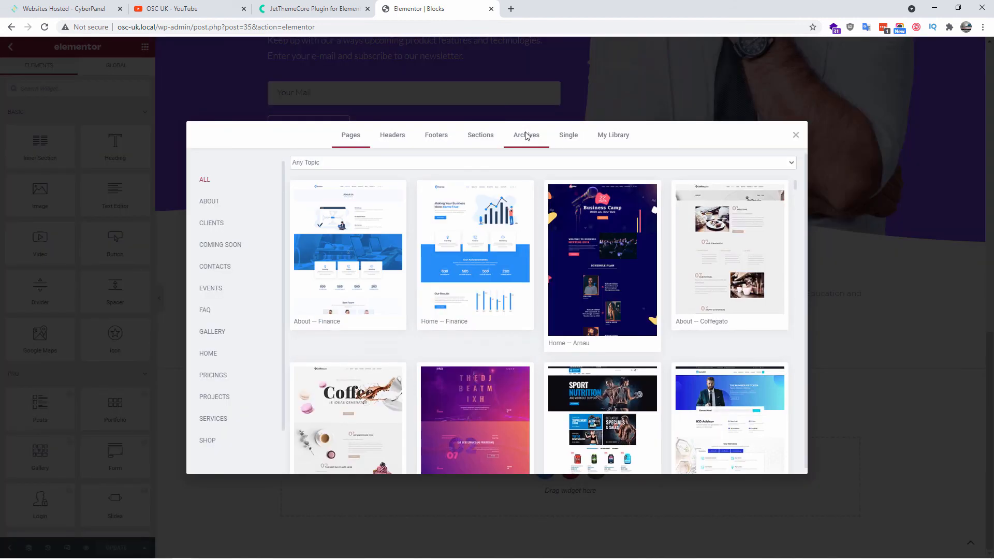
Browse the archive blog layouts, then switch to the single-post templates.
left_click(525, 135)
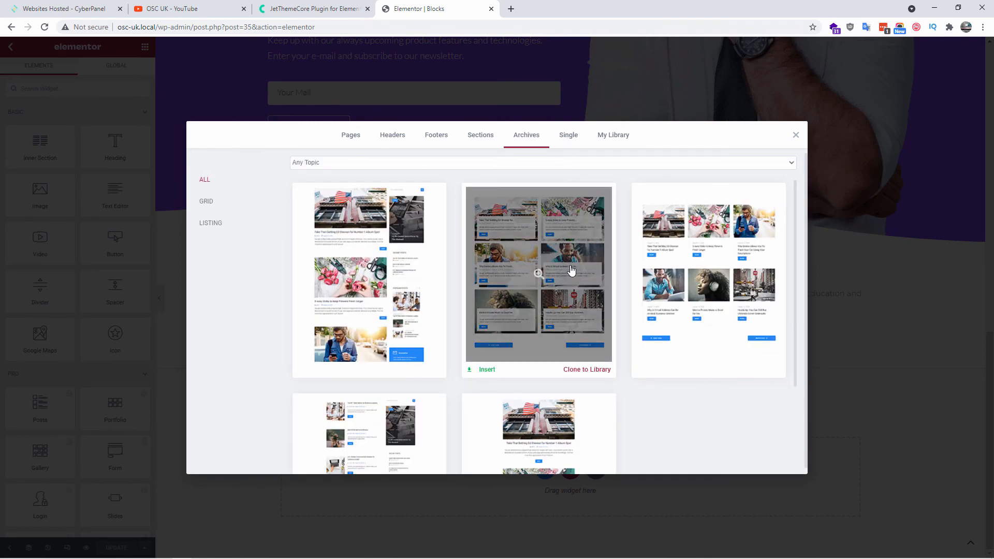
scroll("down", 3)
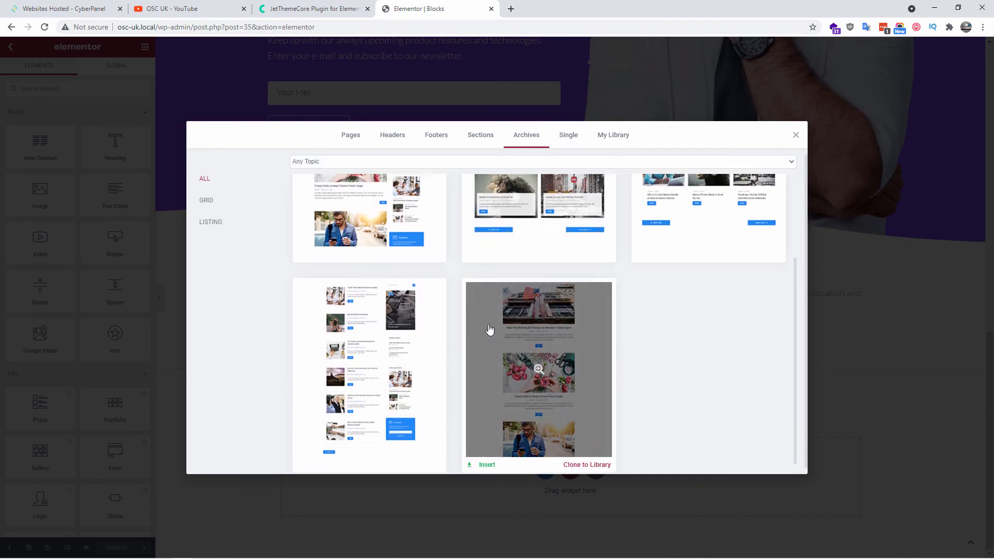
scroll("down", 3)
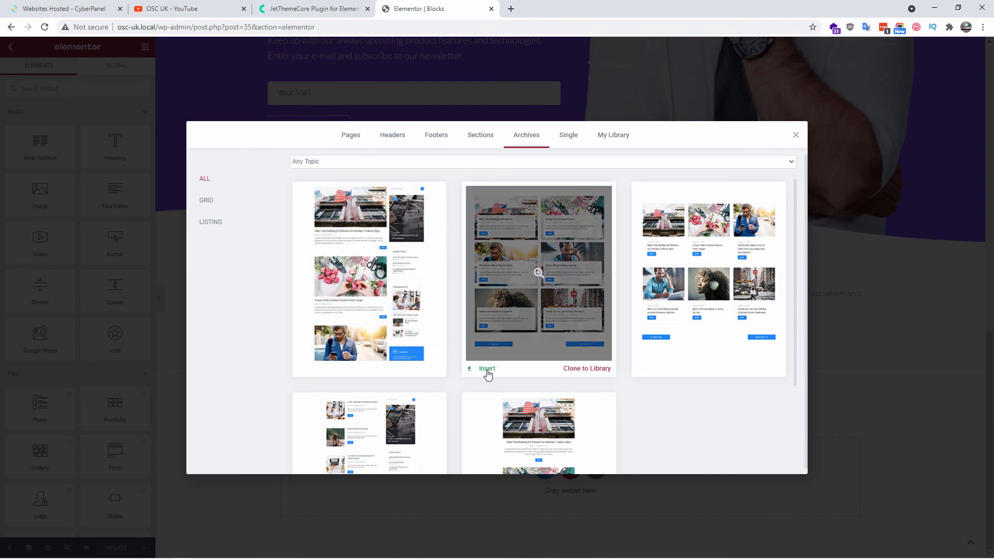
mouse_move(561, 319)
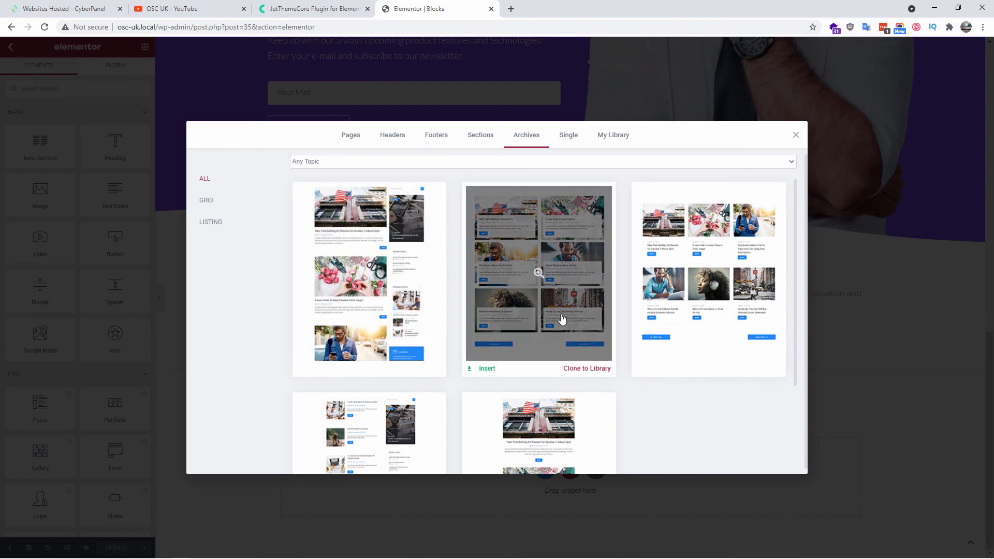
left_click(567, 135)
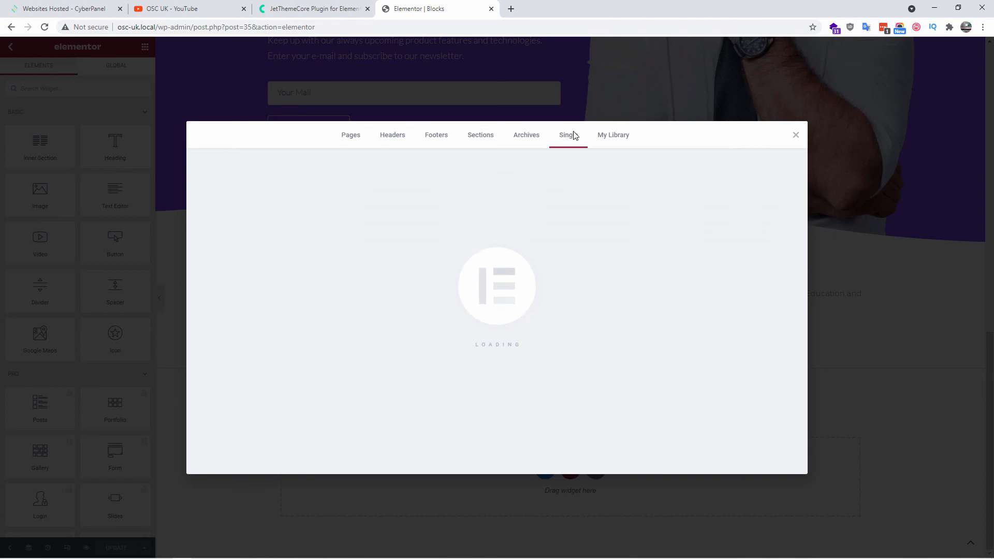
Open the Single templates' topic list, then switch to the My Library tab.
left_click(568, 134)
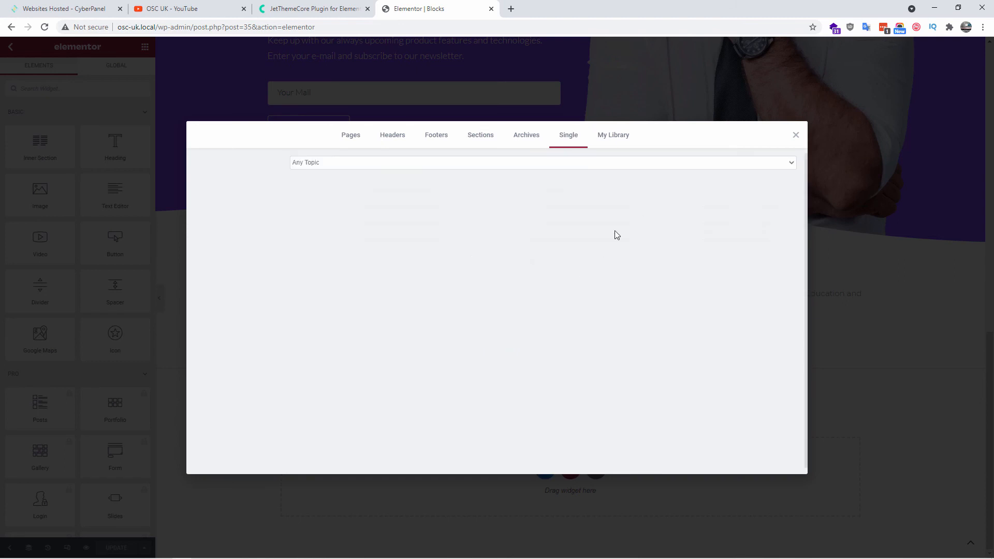
mouse_move(658, 174)
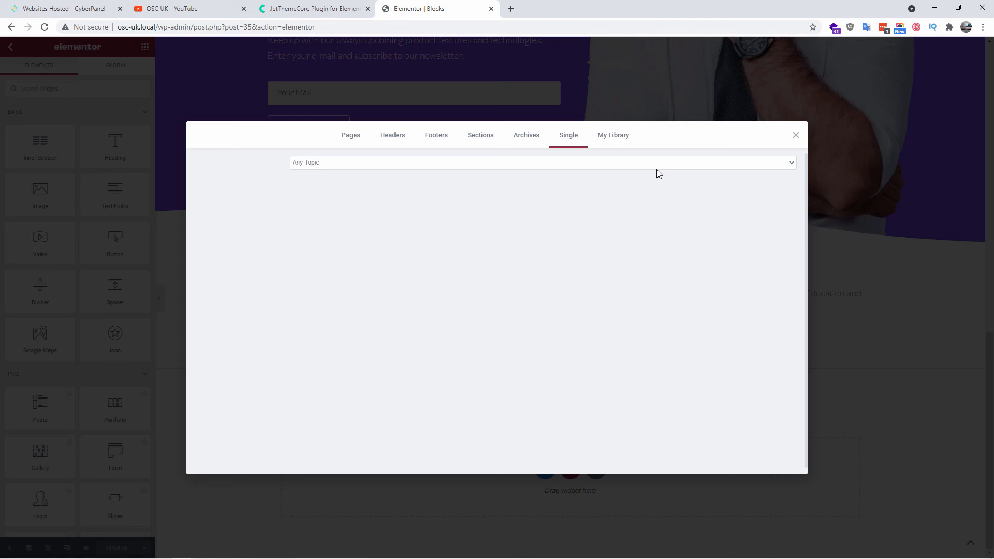
left_click(541, 162)
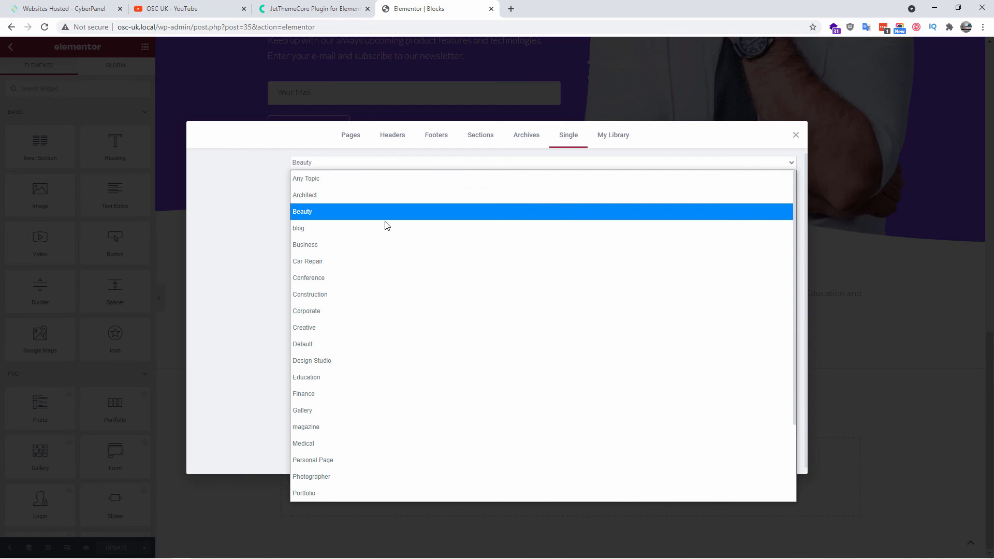
left_click(612, 134)
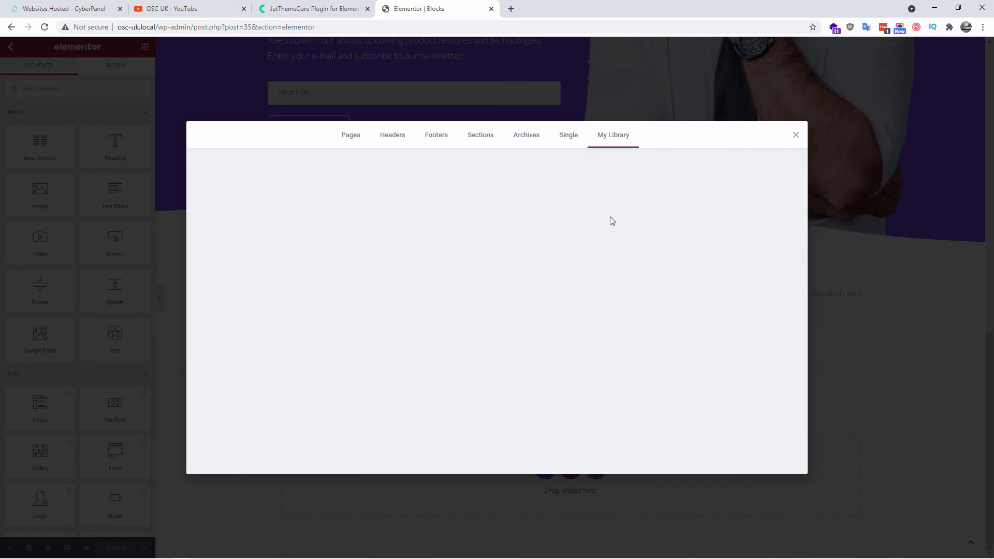
Clone the first section template to My Library and return to the Sections listing.
left_click(525, 135)
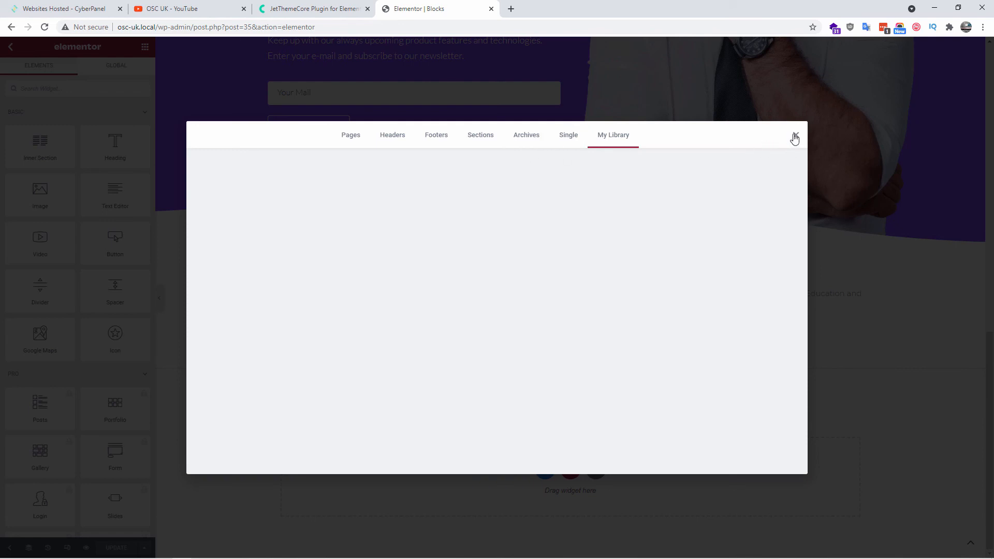
mouse_move(795, 135)
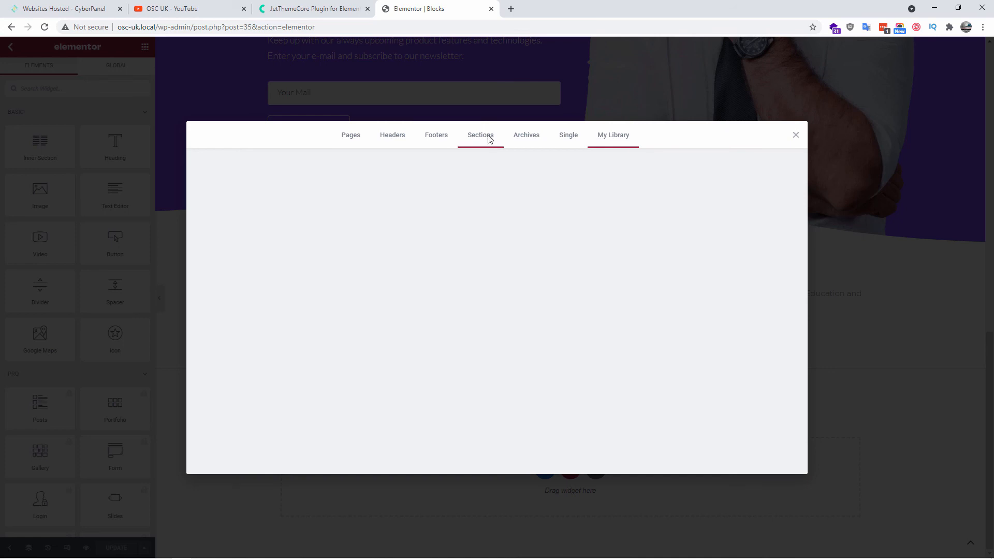
mouse_move(466, 149)
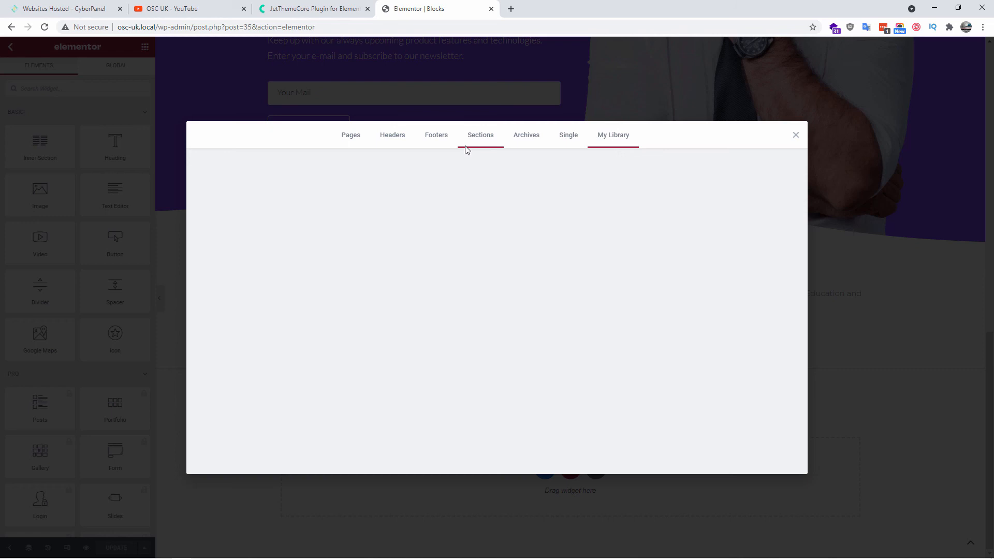
left_click(479, 135)
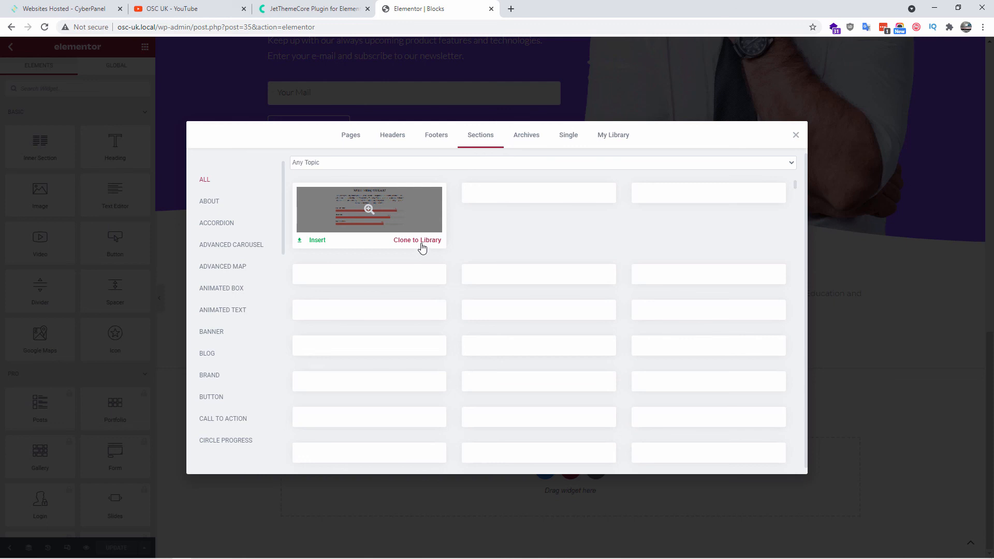
mouse_move(501, 212)
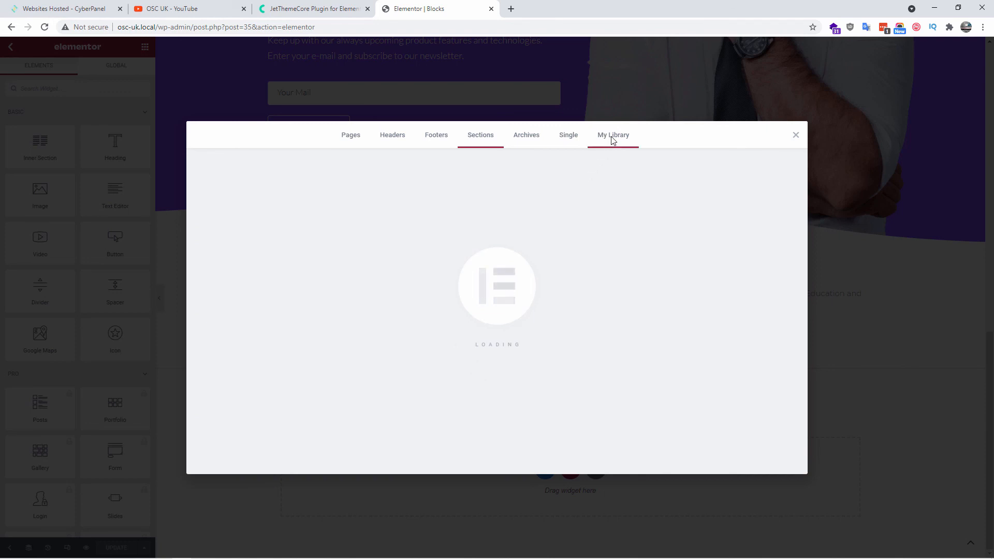
Confirm the 'Progress Bar — Warehouser' section in My Library, then close the library.
left_click(612, 135)
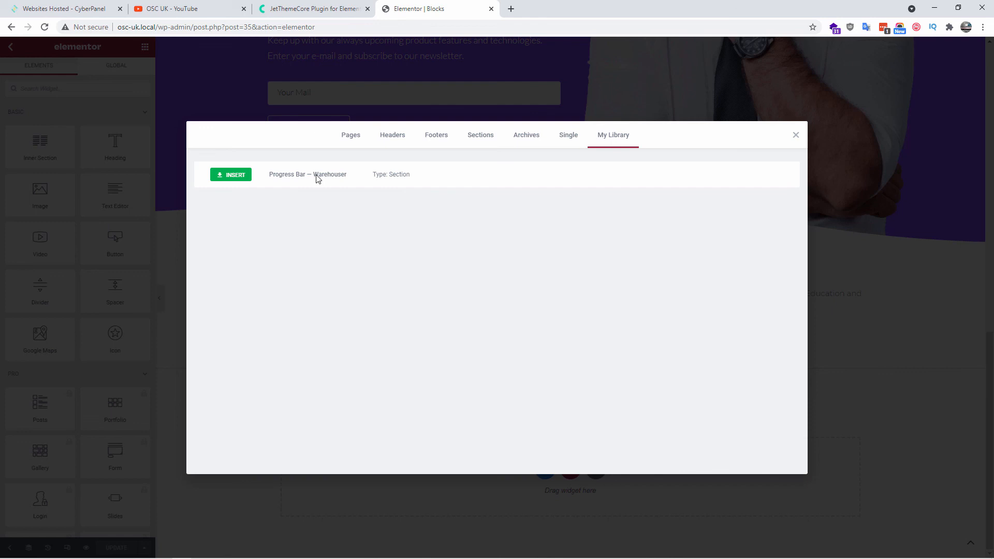
mouse_move(596, 159)
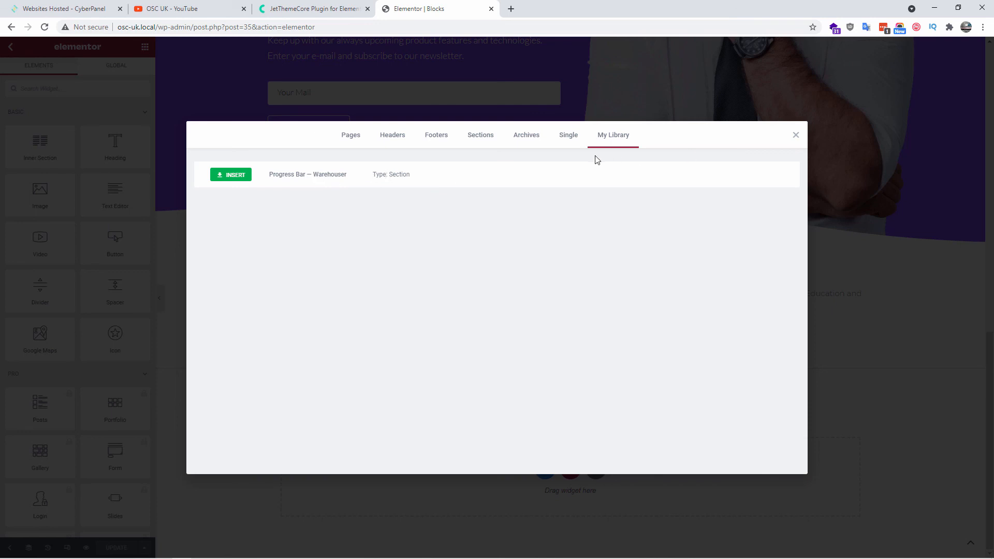
mouse_move(440, 172)
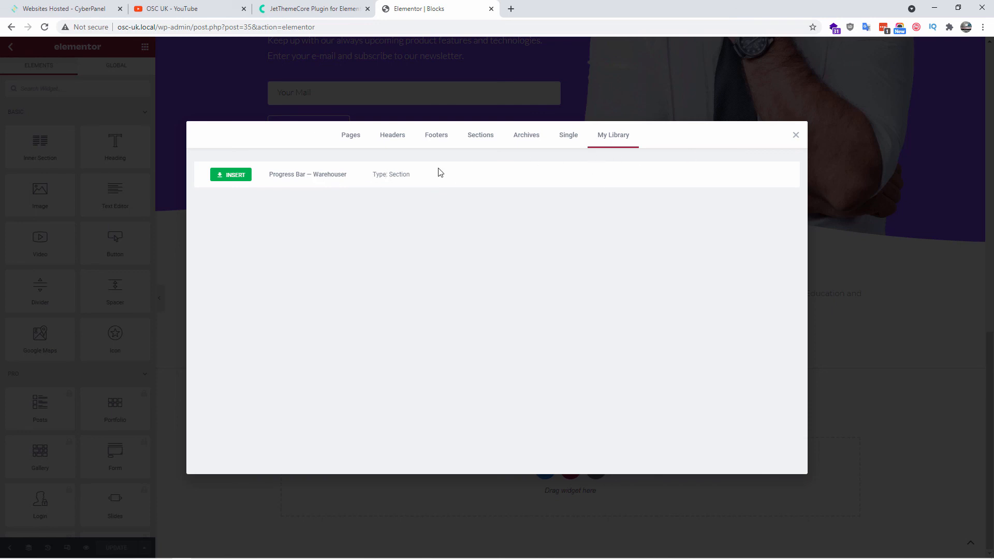
mouse_move(806, 137)
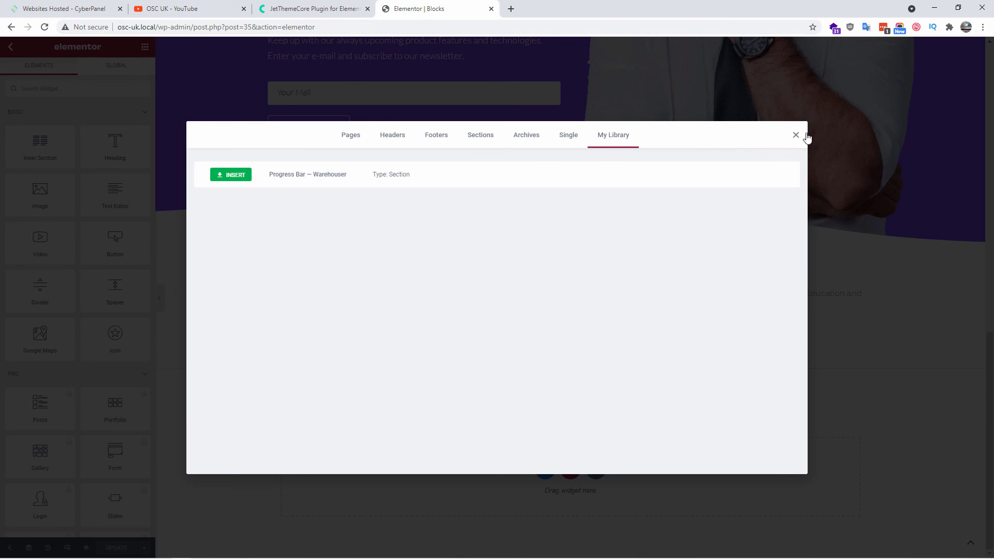
left_click(796, 136)
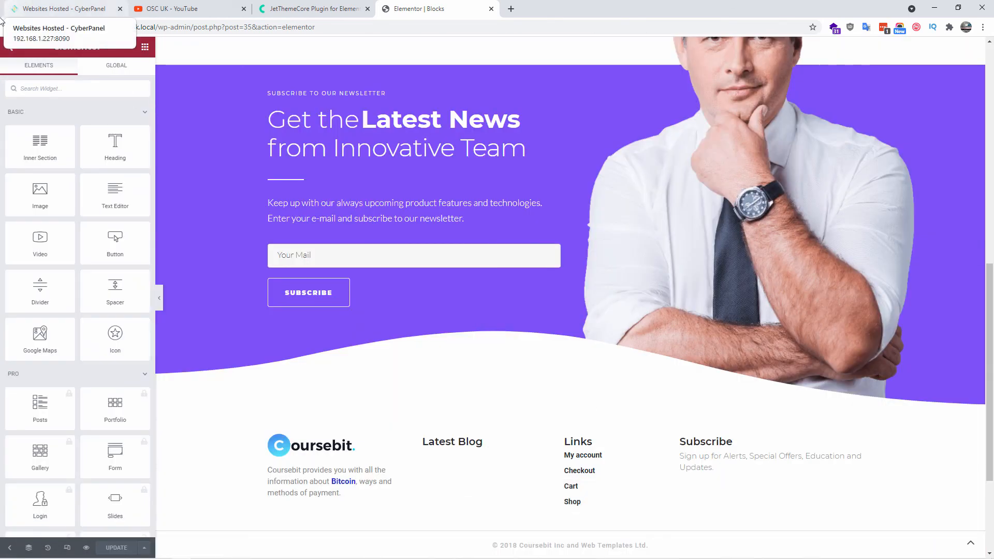
Exit the Elementor editor to the dashboard via the panel's main menu.
left_click(144, 47)
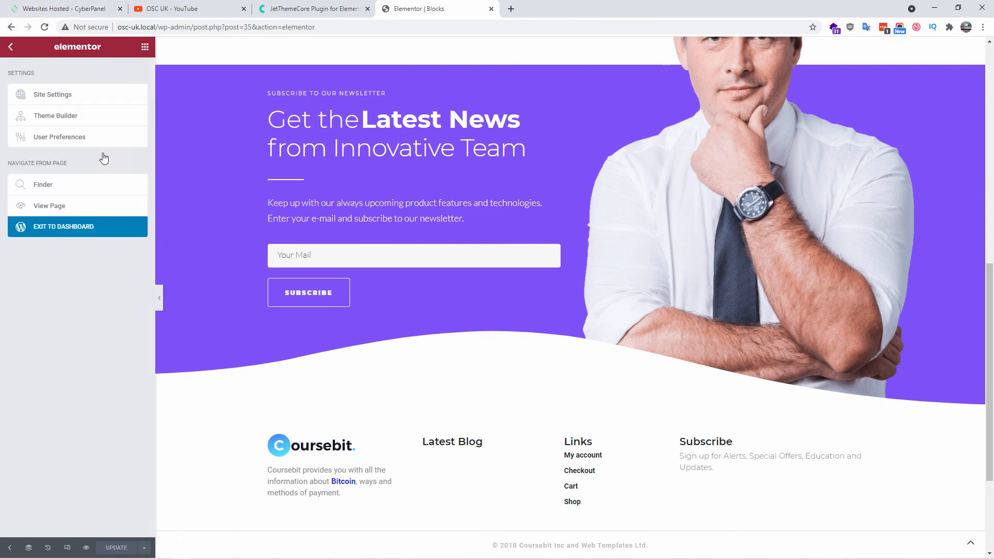
left_click(77, 226)
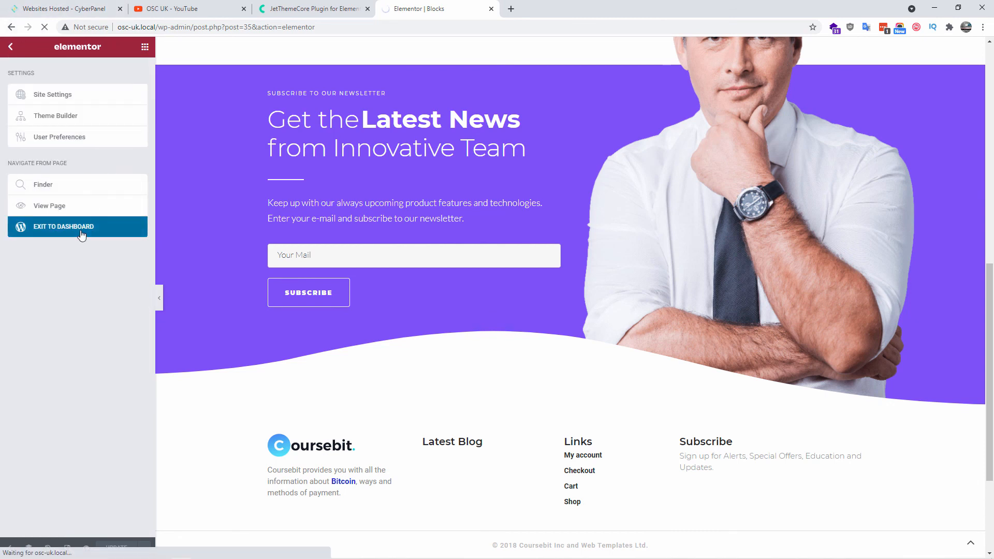
left_click(63, 226)
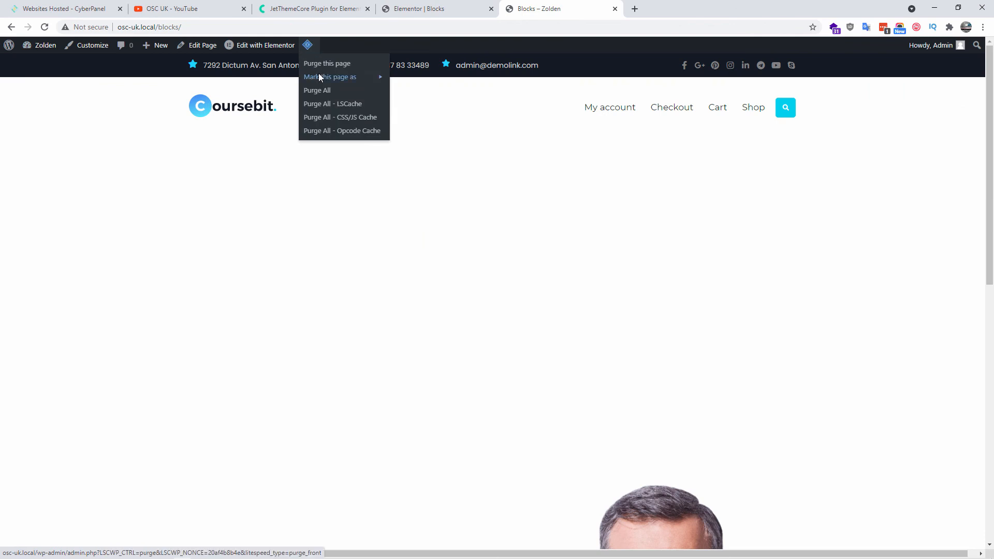
Purge this page's LiteSpeed cache, check the live headphones banner, then return to JetThemeCore.
left_click(327, 64)
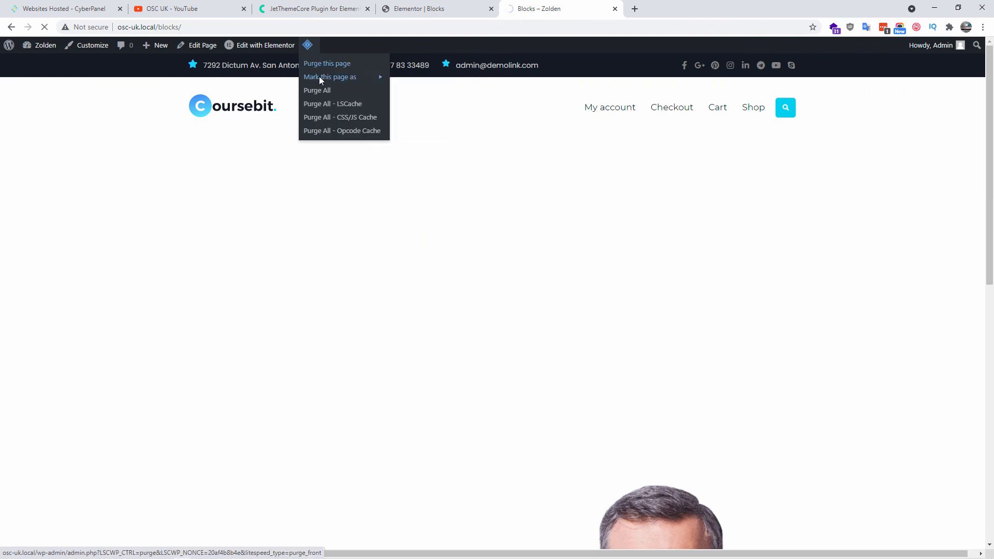
left_click(327, 64)
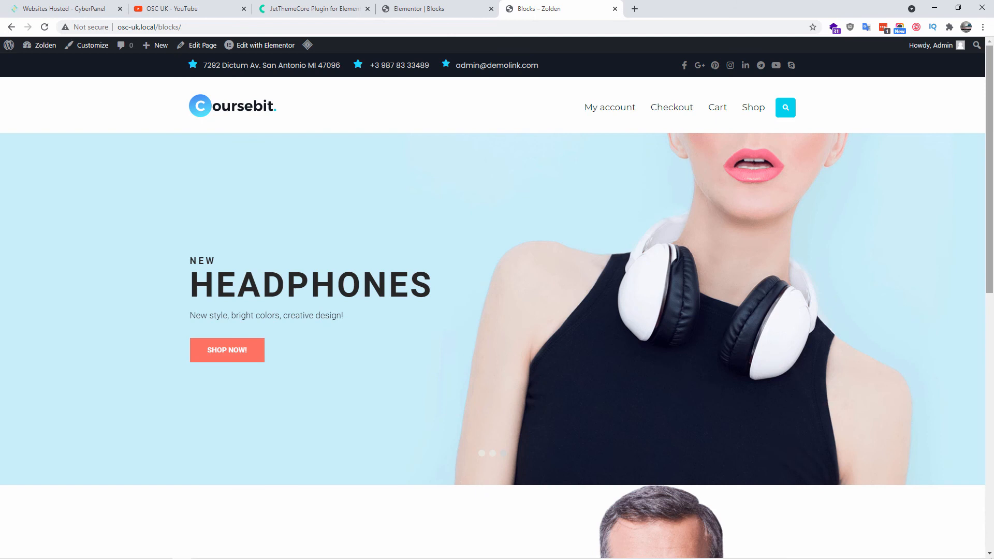
scroll("down", 3)
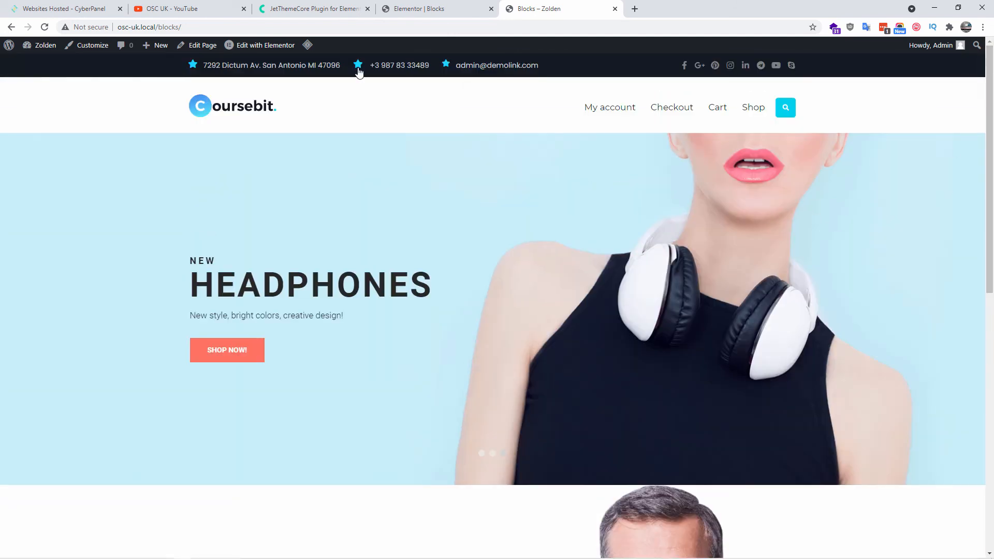
left_click(311, 9)
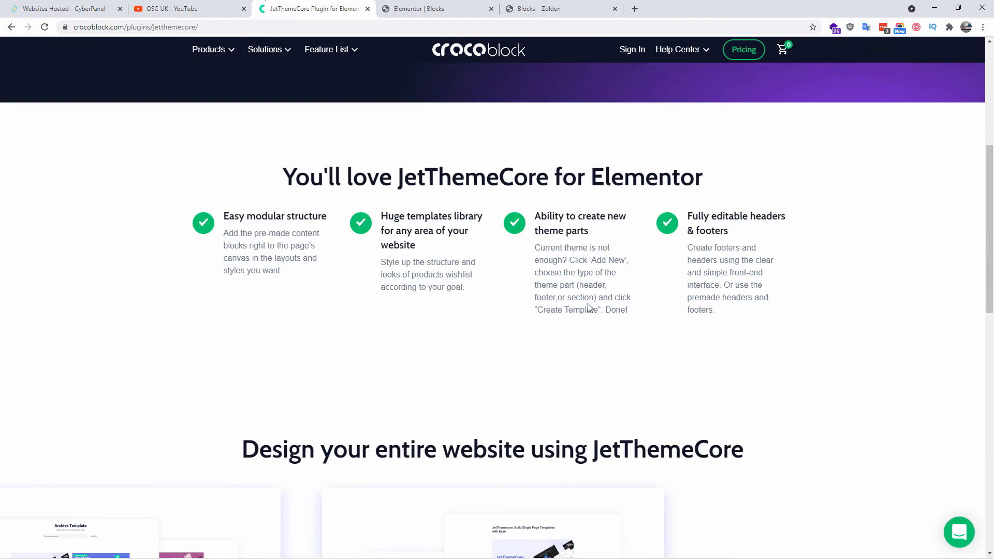
Scroll through the JetThemeCore plugin page, then go to Crocoblock's Pricing page.
scroll("up", 3)
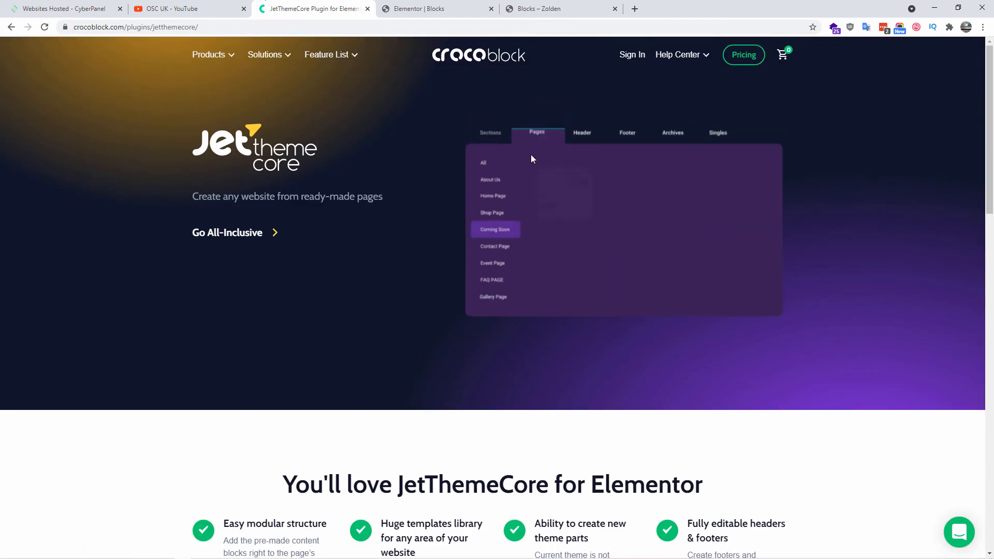
scroll("down", 3)
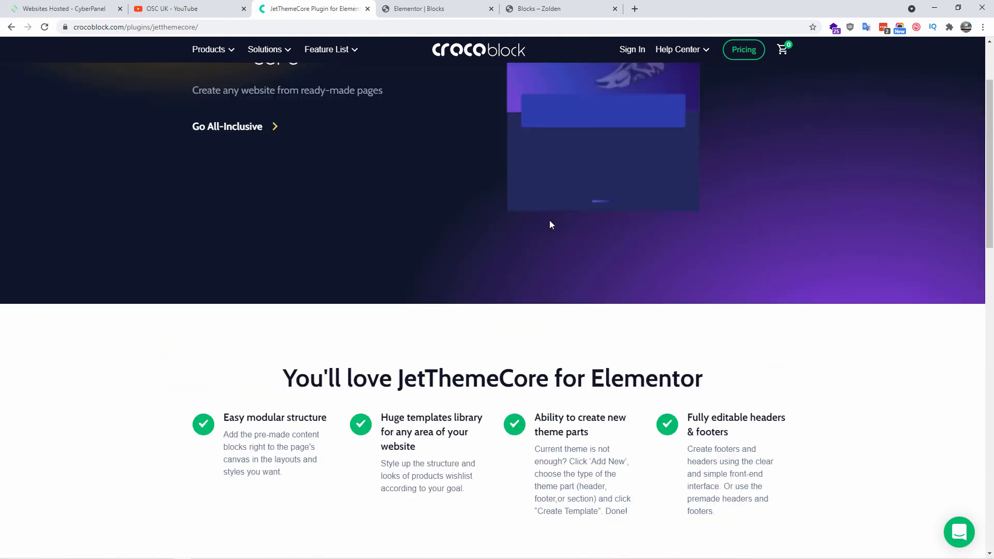
scroll("up", 3)
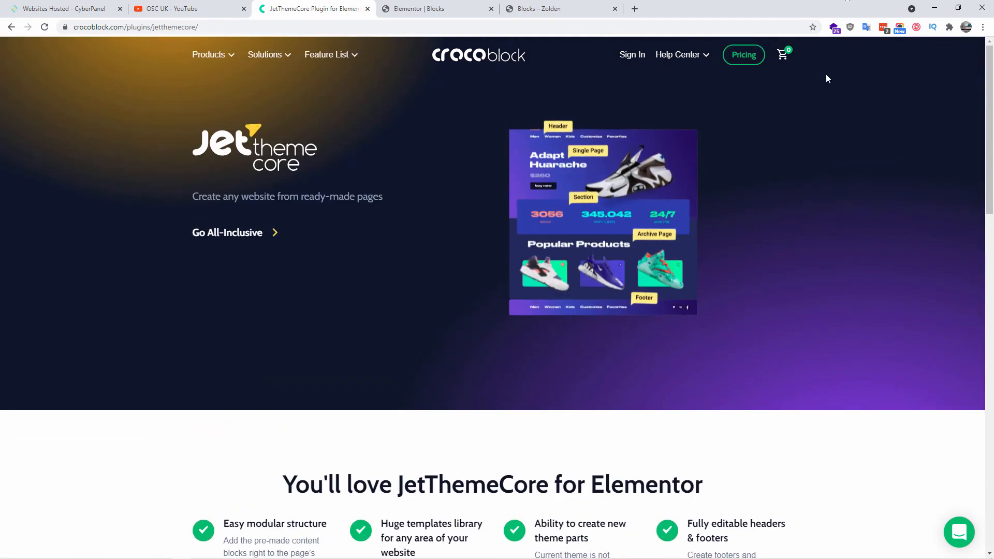
left_click(742, 55)
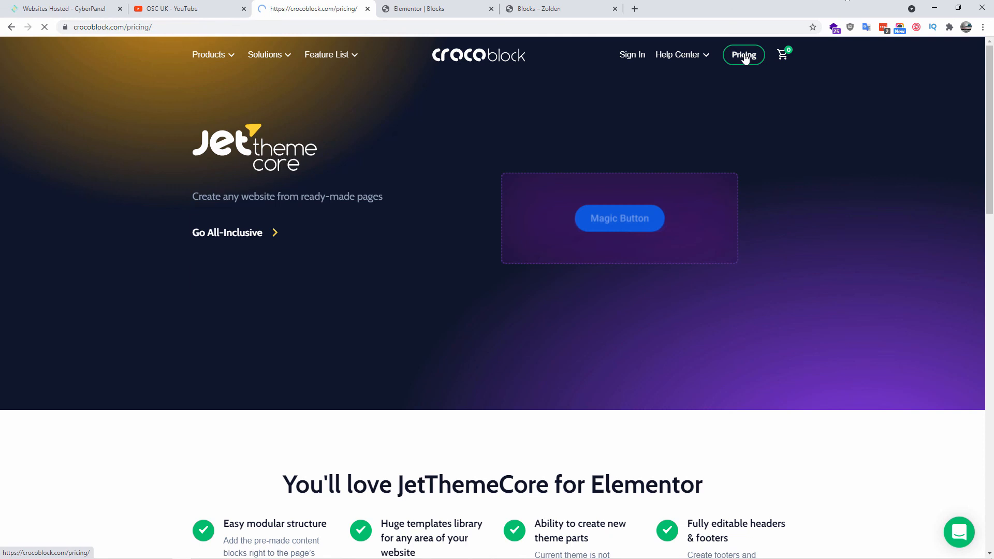
Let the Pricing page load to review Custom, All-Inclusive, Unlim and Lifetime plans.
left_click(742, 54)
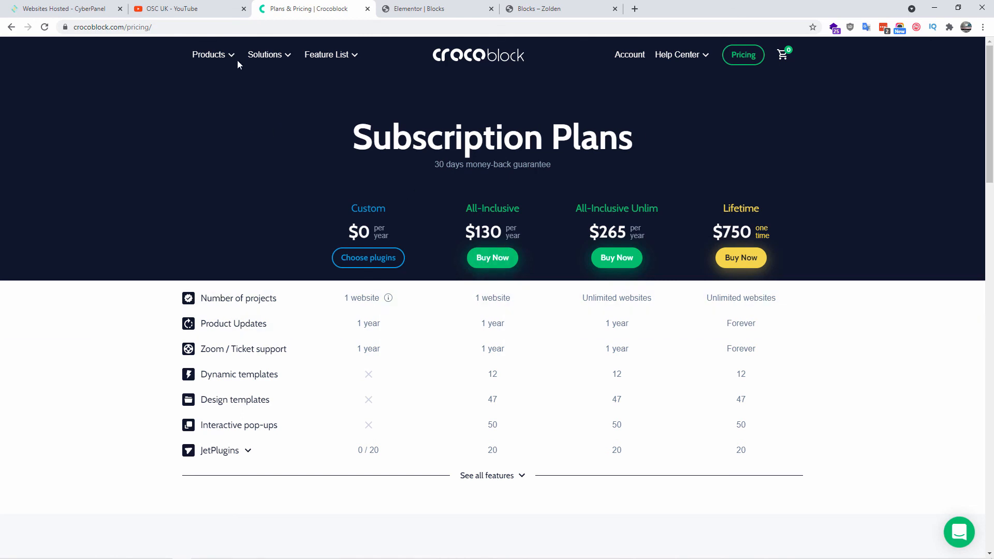
left_click(209, 54)
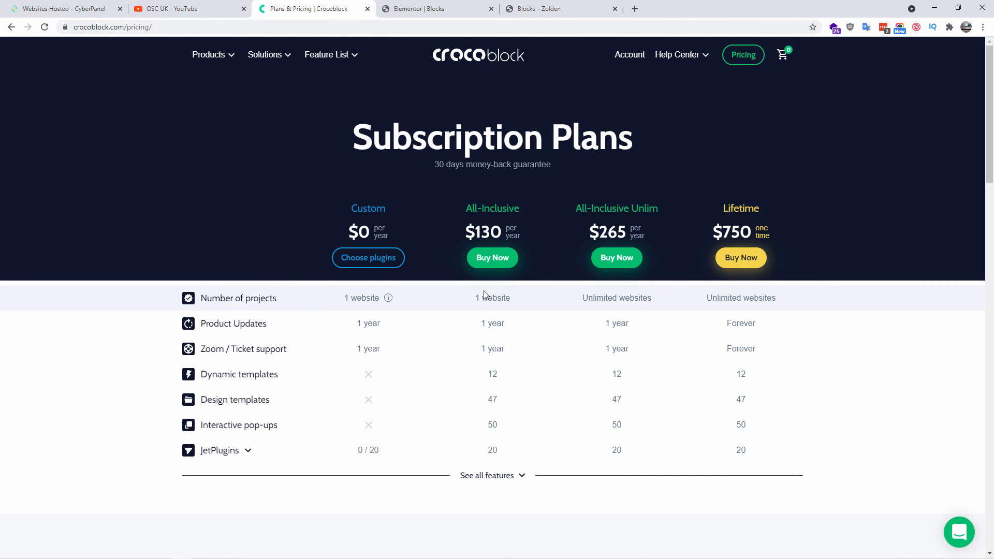
mouse_move(639, 333)
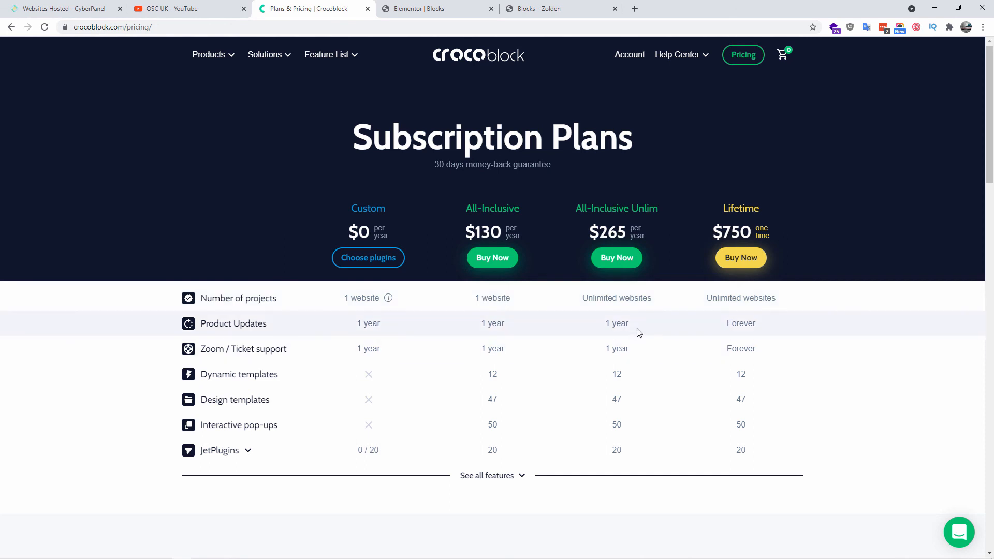